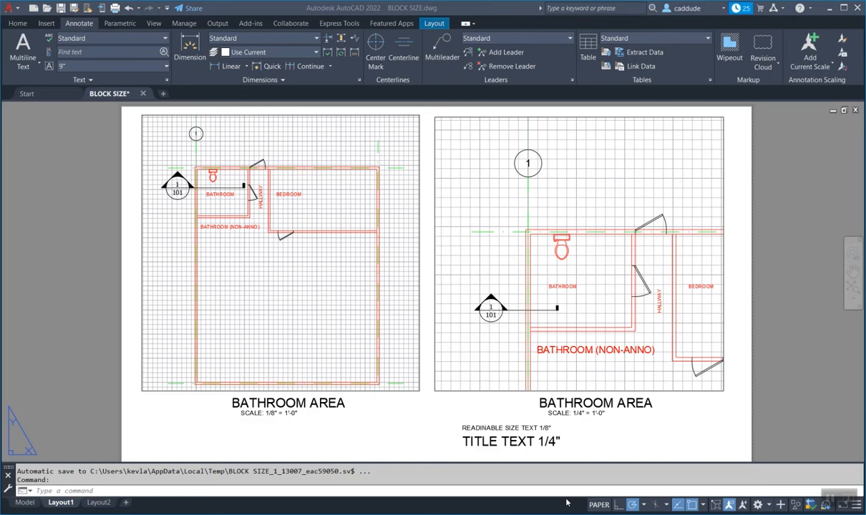
mouse_move(428, 201)
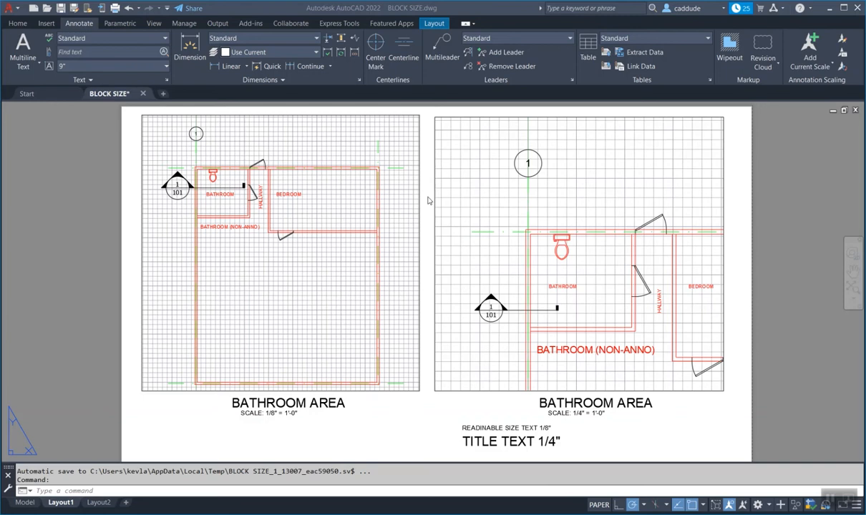
mouse_move(524, 175)
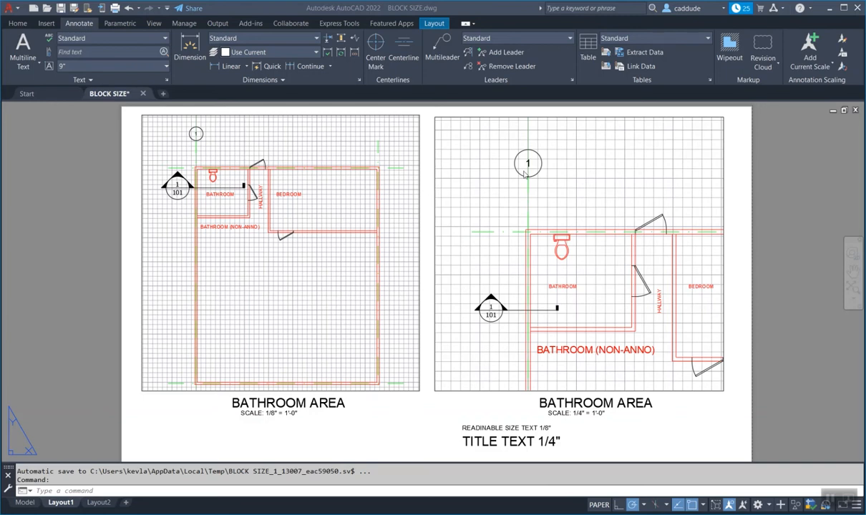
mouse_move(545, 169)
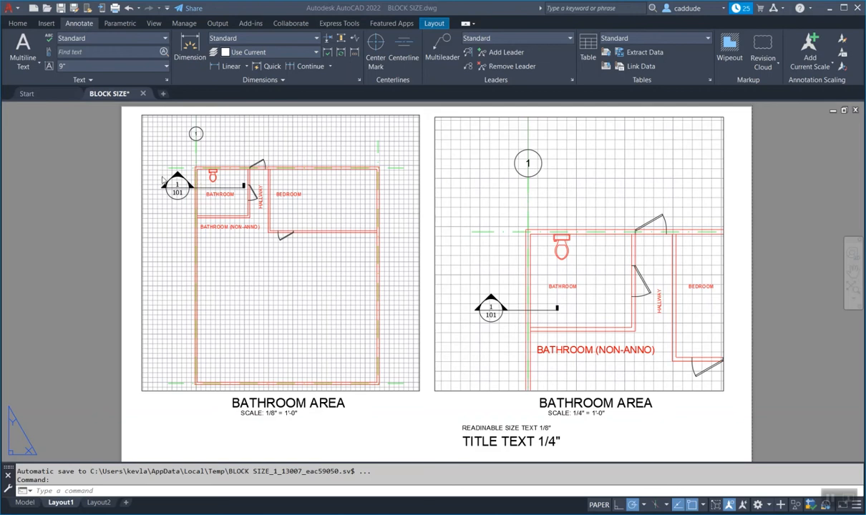
mouse_move(519, 321)
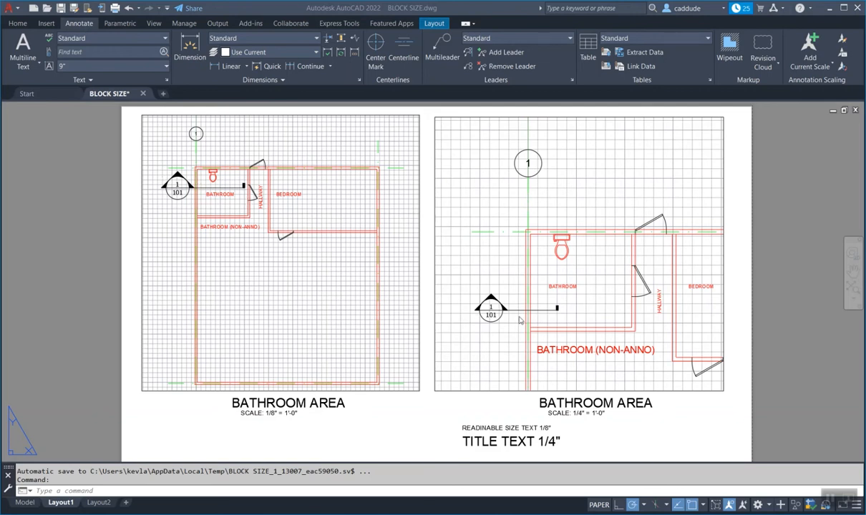
mouse_move(232, 135)
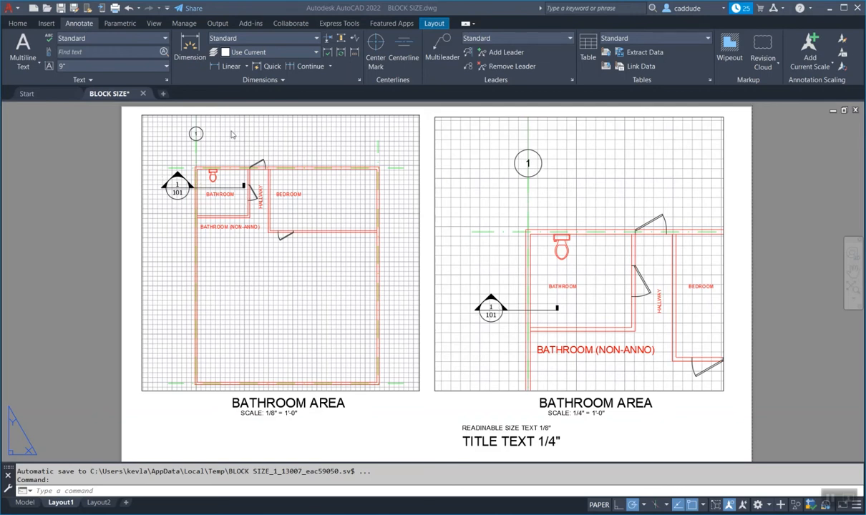
mouse_move(444, 161)
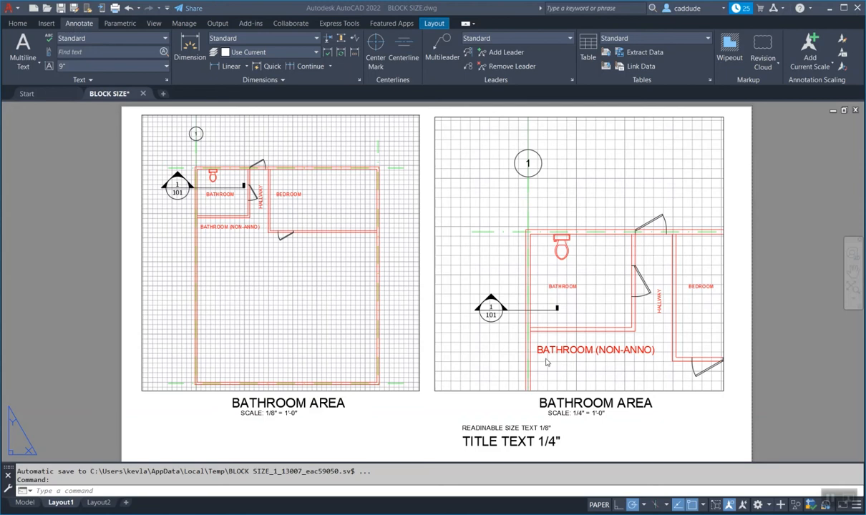
mouse_move(631, 358)
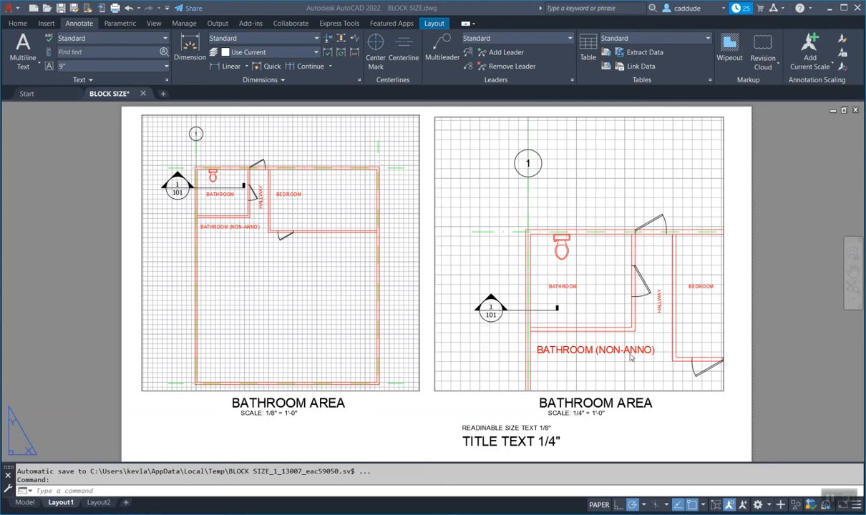
mouse_move(224, 233)
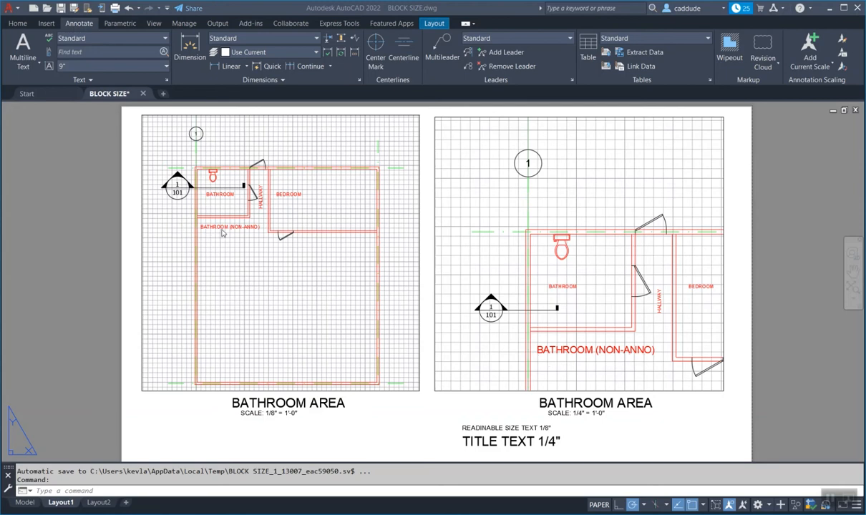
mouse_move(614, 383)
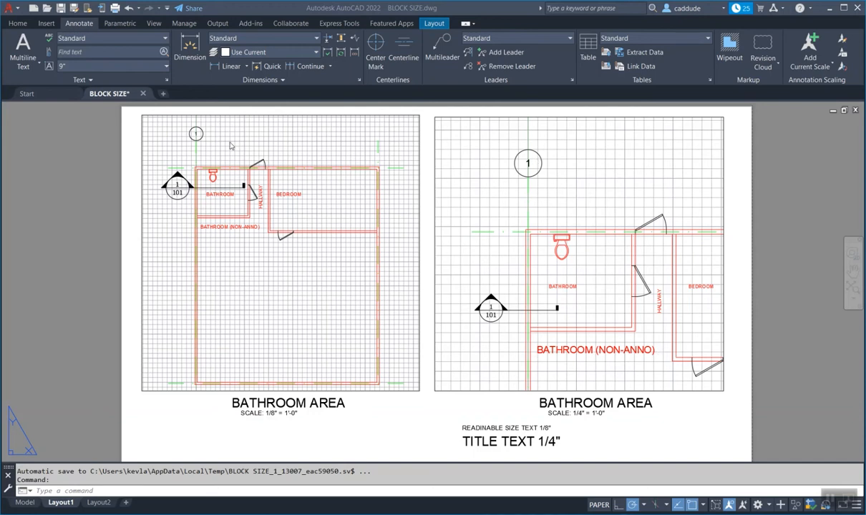
mouse_move(432, 402)
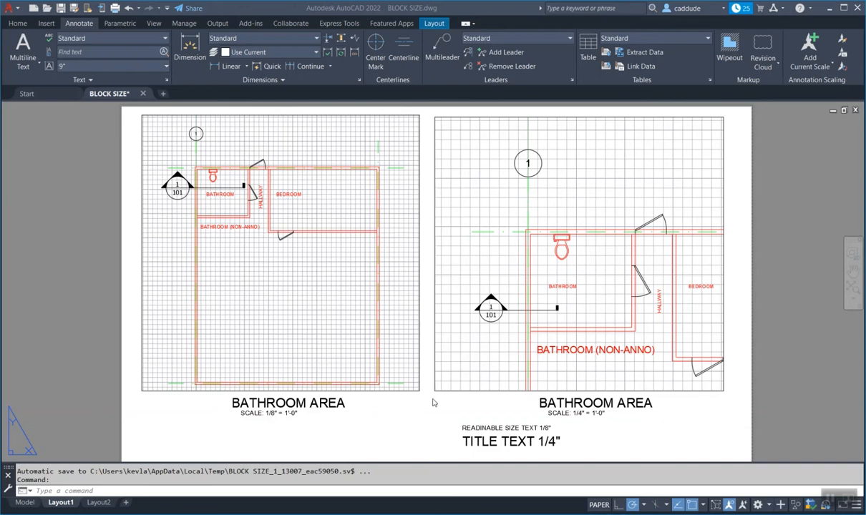
mouse_move(578, 354)
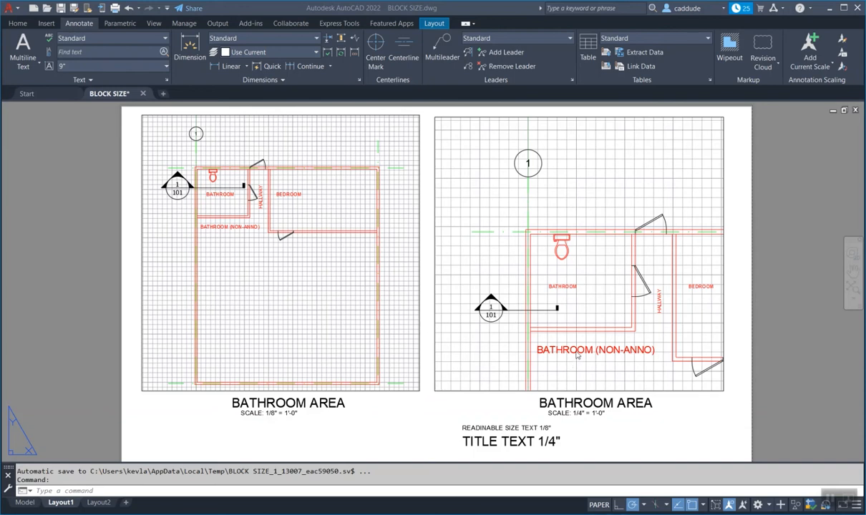
mouse_move(568, 155)
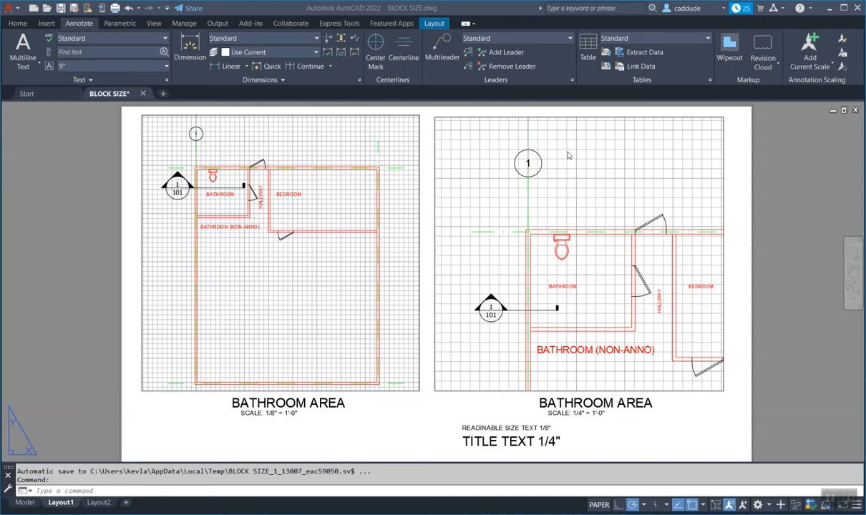
mouse_move(515, 197)
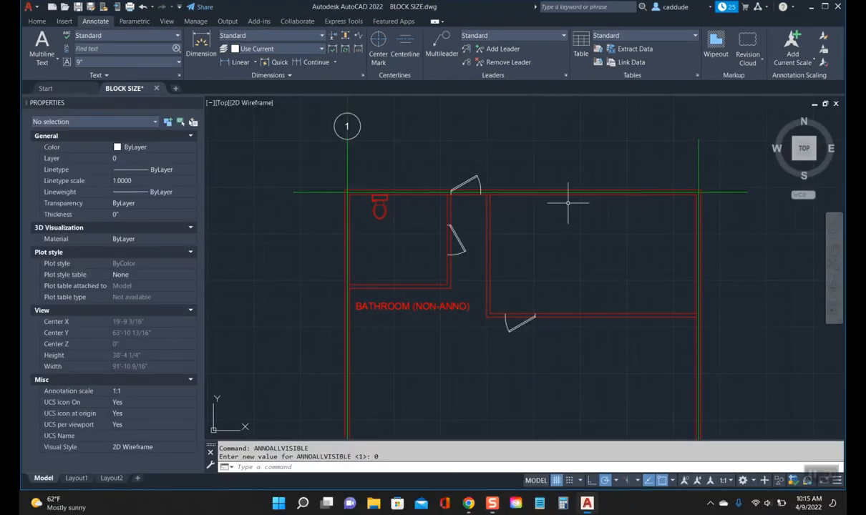
mouse_move(543, 219)
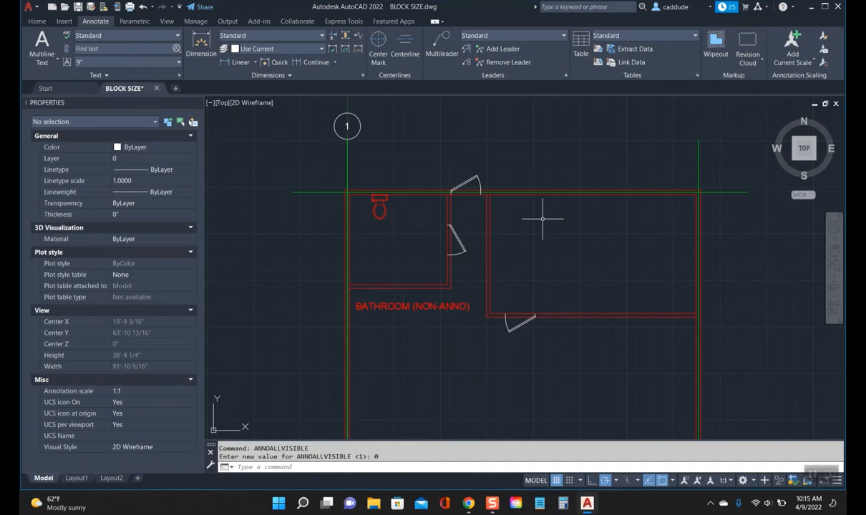
mouse_move(386, 246)
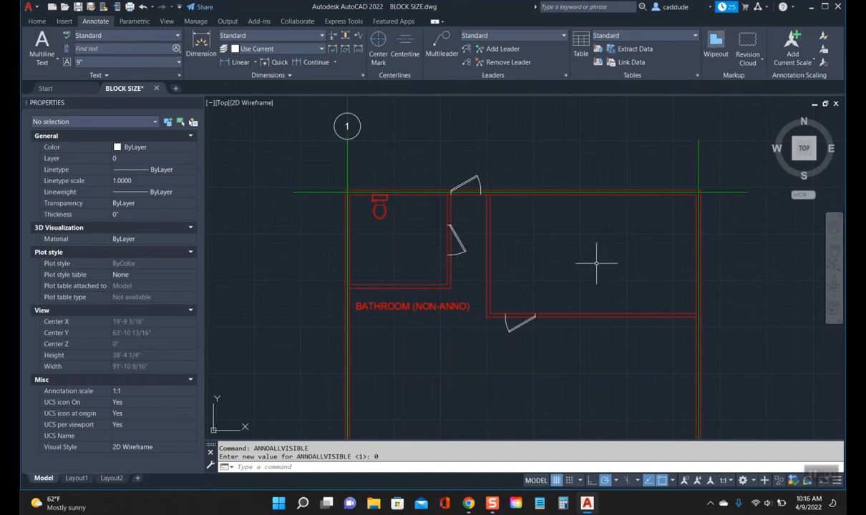
mouse_move(667, 435)
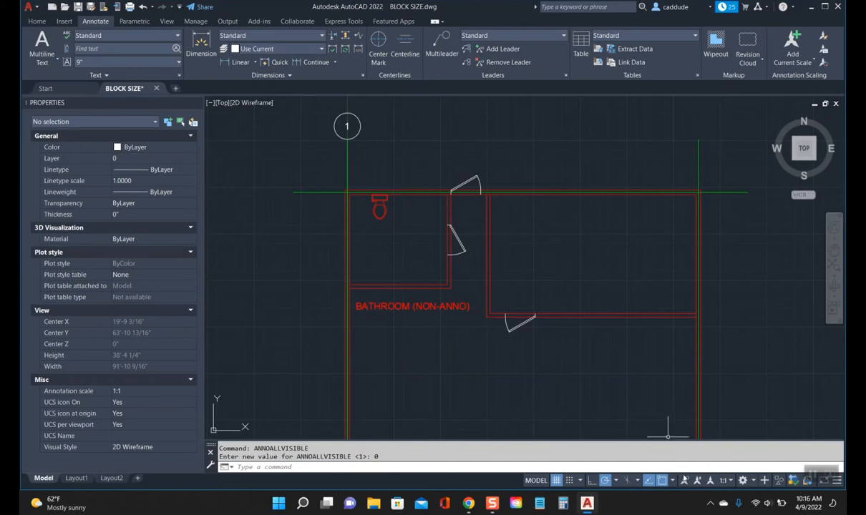
- Try the plan at 1/8" = 1'-0" and then 1/4" = 1'-0" annotation scales
type("1")
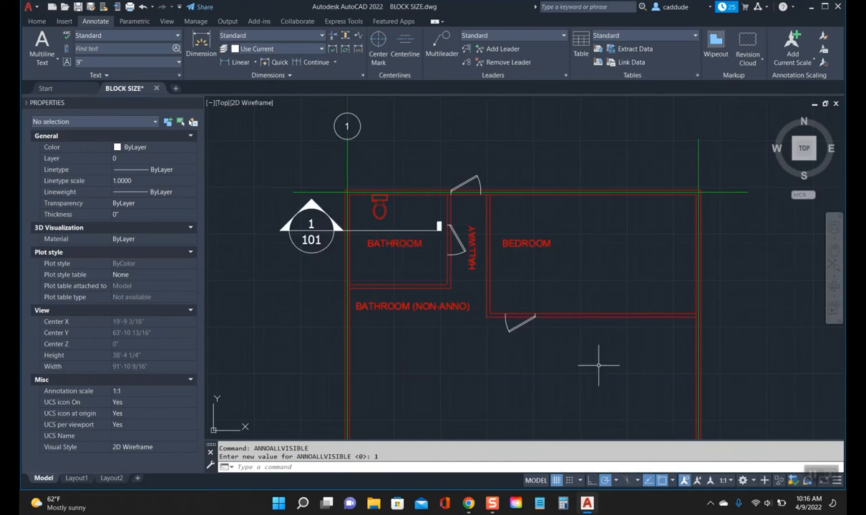
mouse_move(557, 263)
type("0")
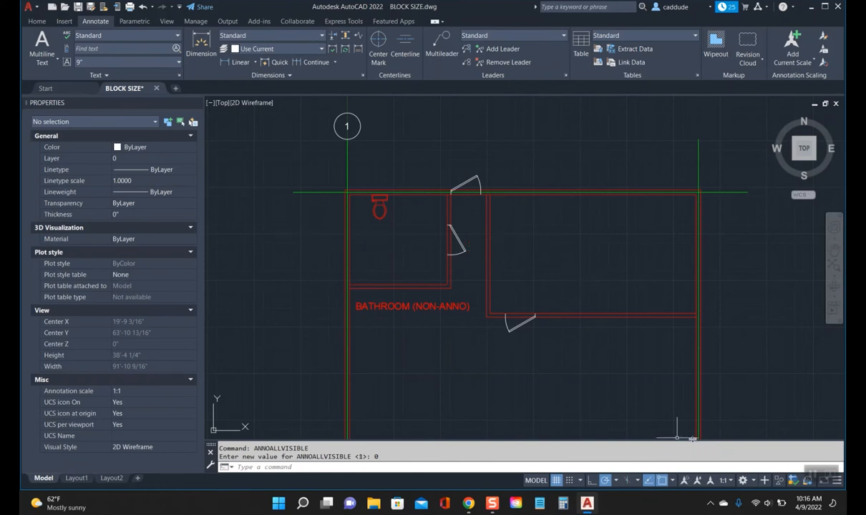
left_click(724, 481)
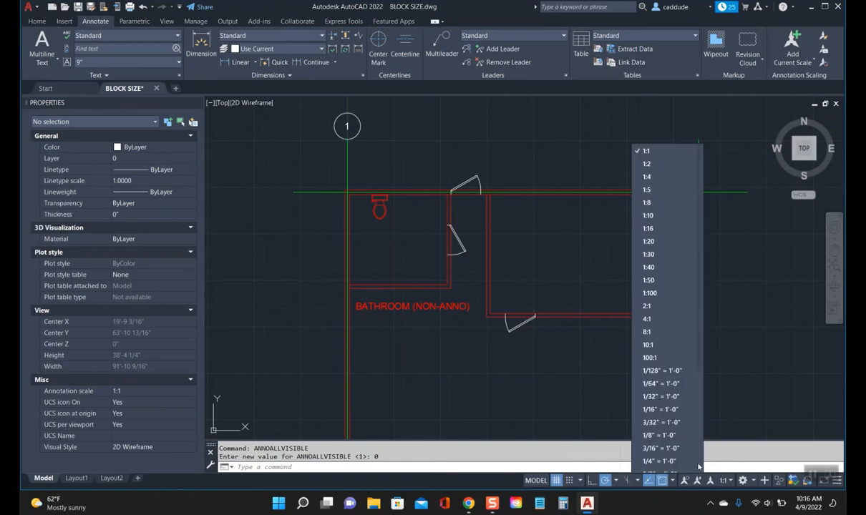
left_click(658, 435)
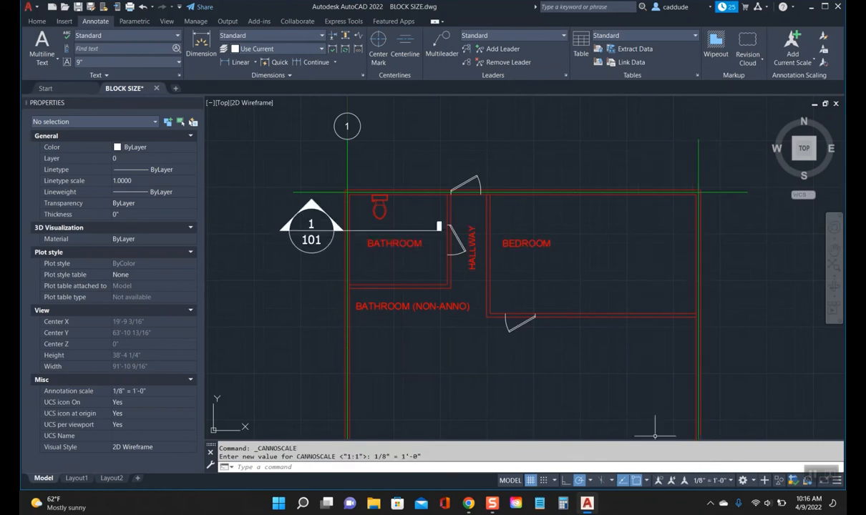
left_click(705, 481)
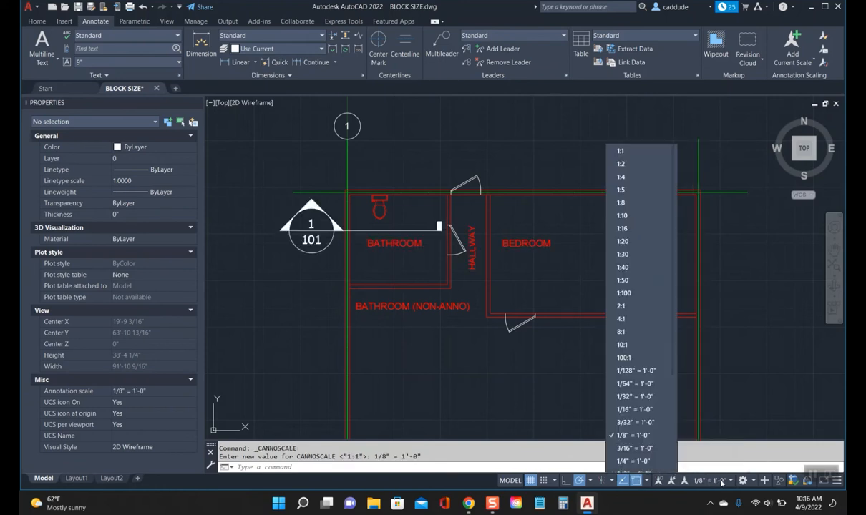
left_click(633, 461)
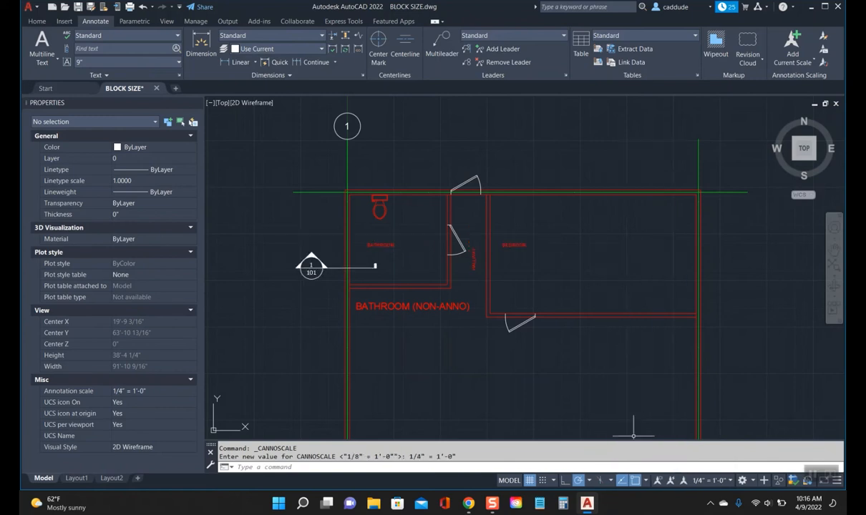
- Settle the annotation scale on 1/2" = 1'-0", hiding the annotative labels and marker
left_click(704, 481)
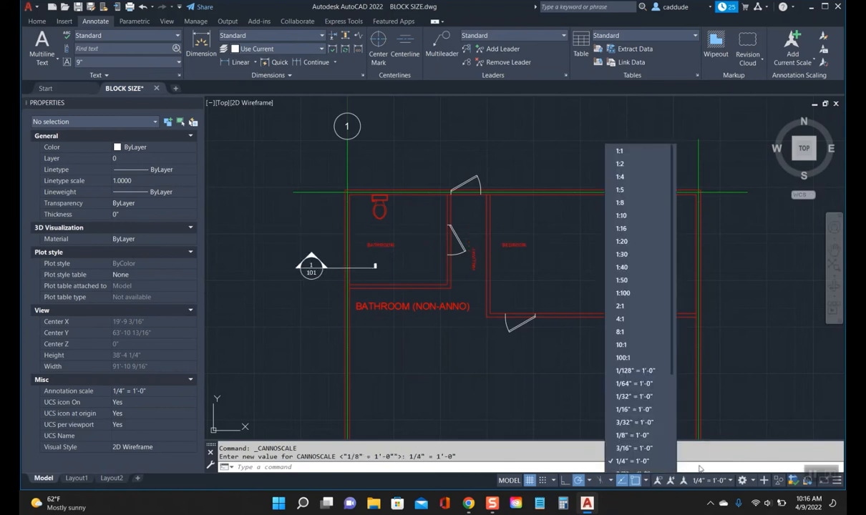
left_click(631, 473)
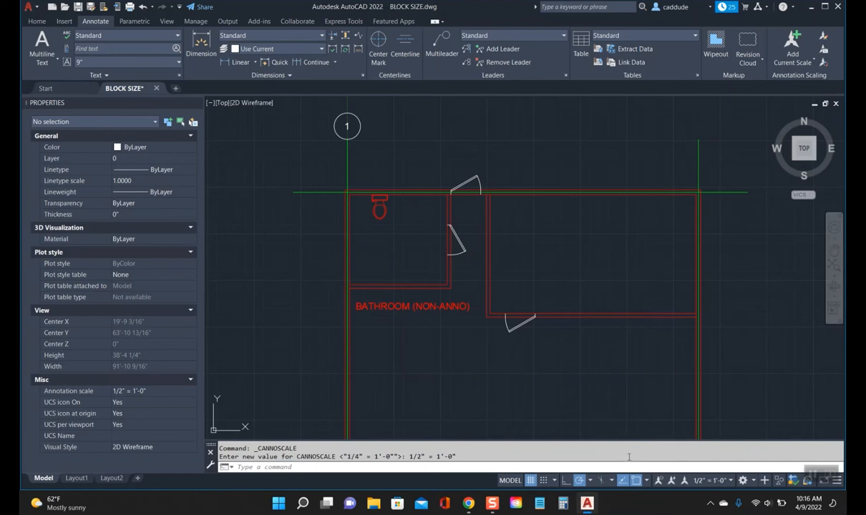
mouse_move(423, 264)
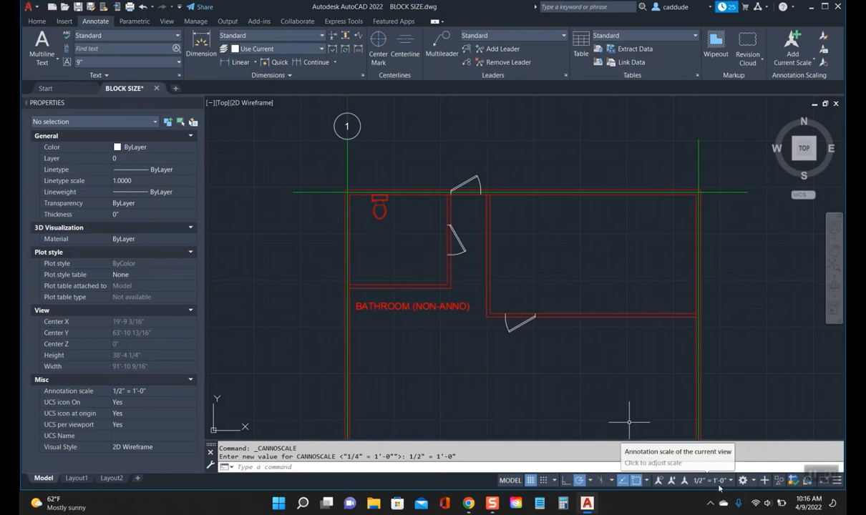
left_click(713, 481)
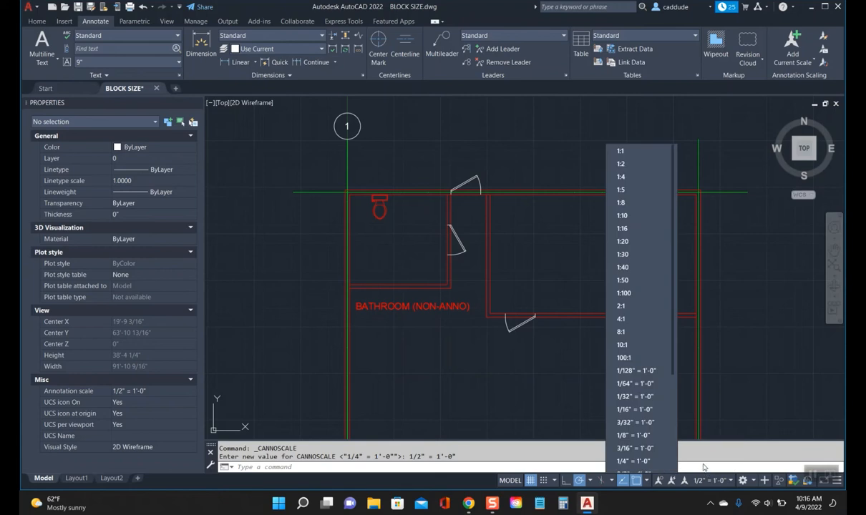
mouse_move(701, 440)
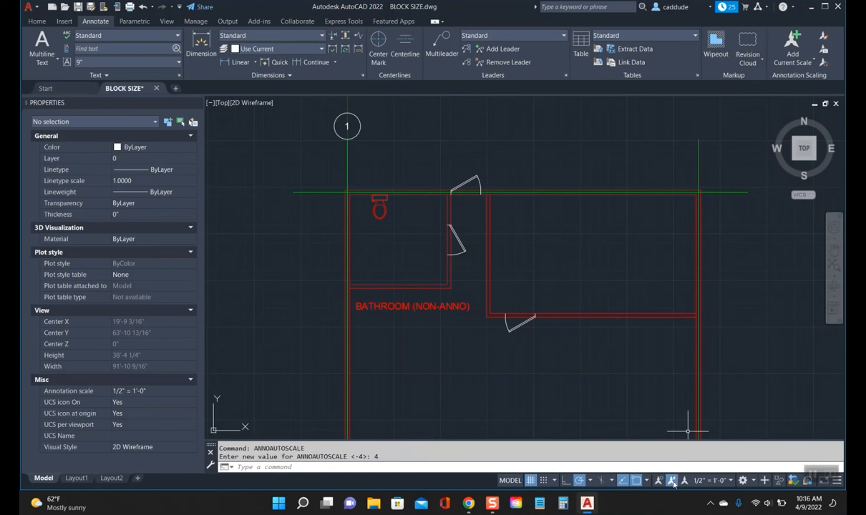
- Switch the annotation scale to 1/4", 1/64", then 3/8" = 1'-0" to watch the labels resize
left_click(714, 481)
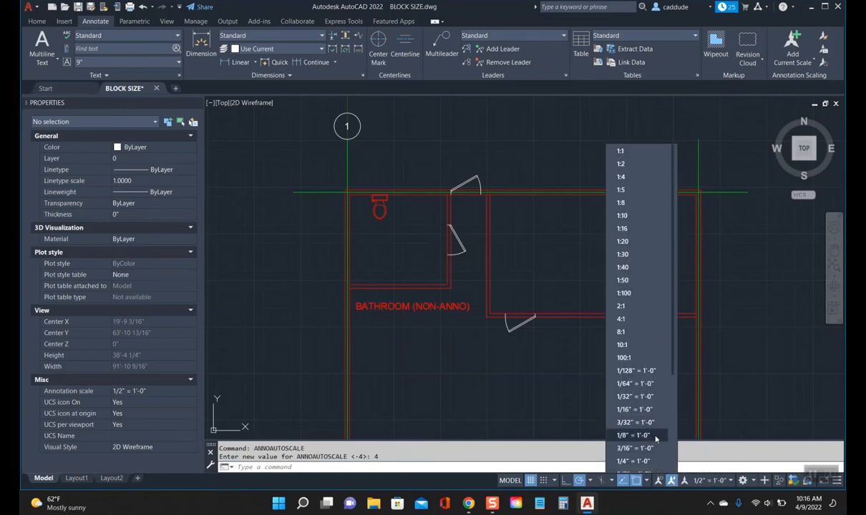
left_click(631, 460)
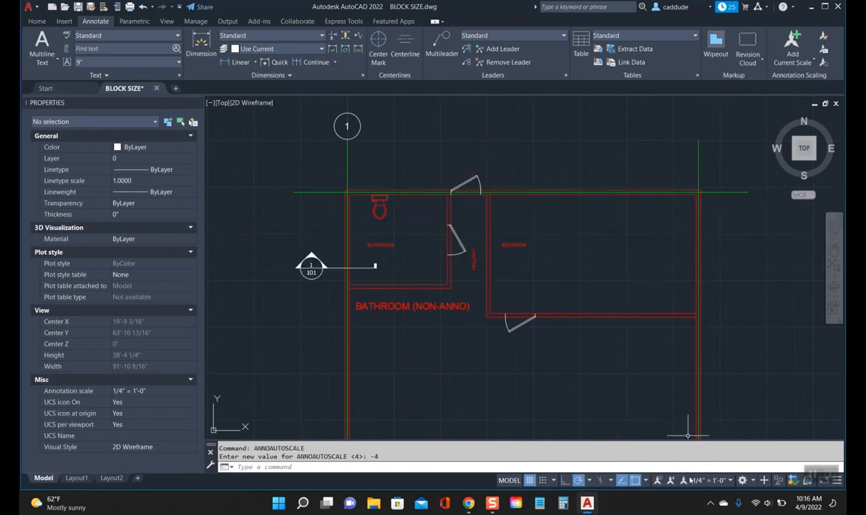
left_click(699, 481)
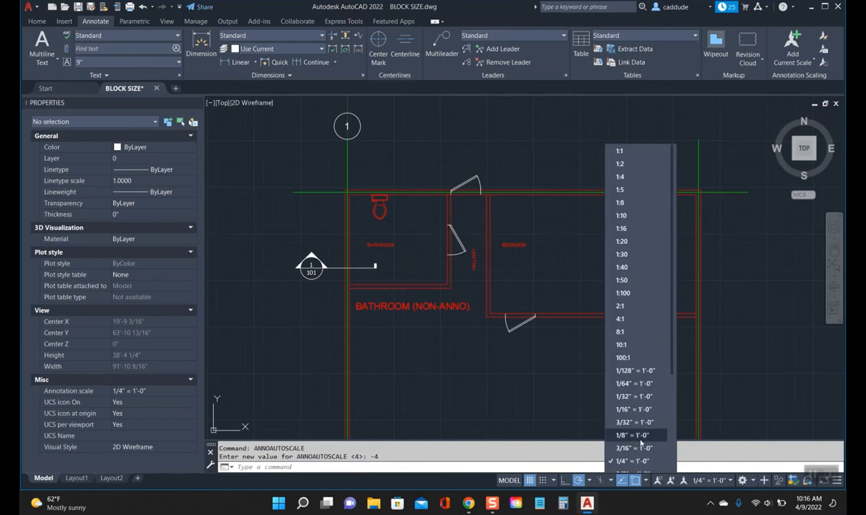
left_click(631, 447)
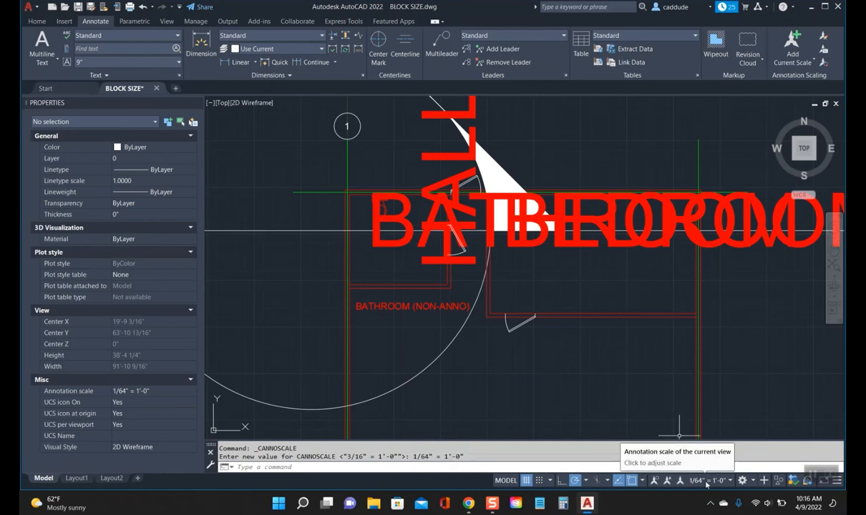
left_click(693, 481)
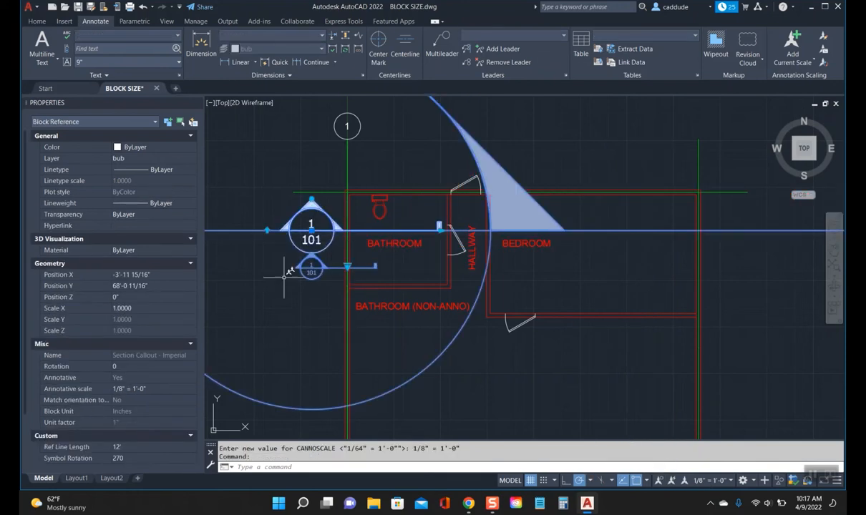
- Remove one assigned scale from the section bubble's Annotation Object Scale list
left_click(150, 389)
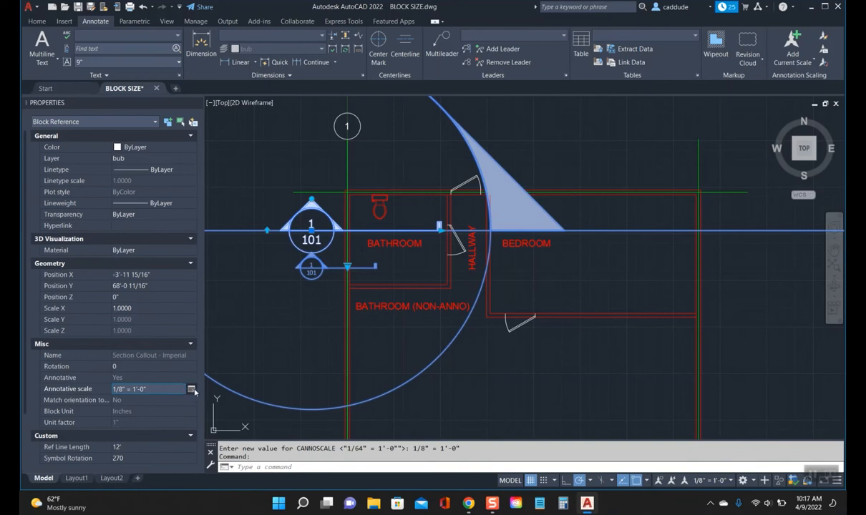
left_click(192, 389)
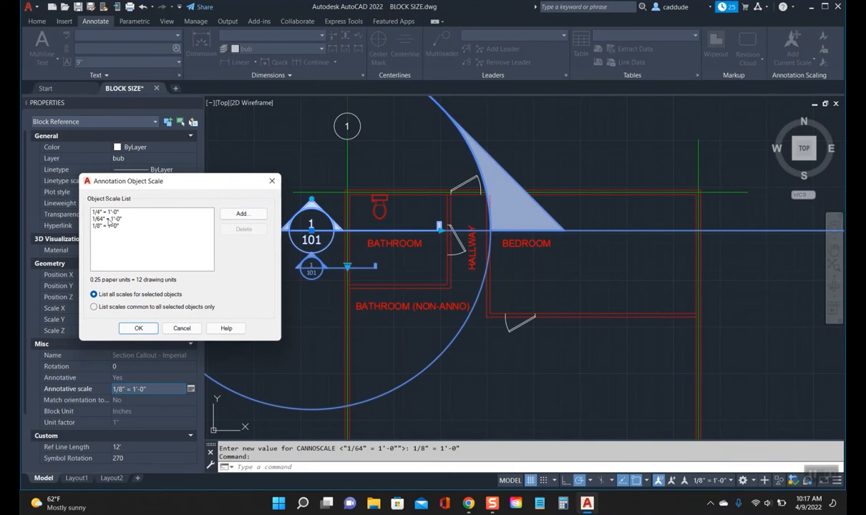
left_click(107, 218)
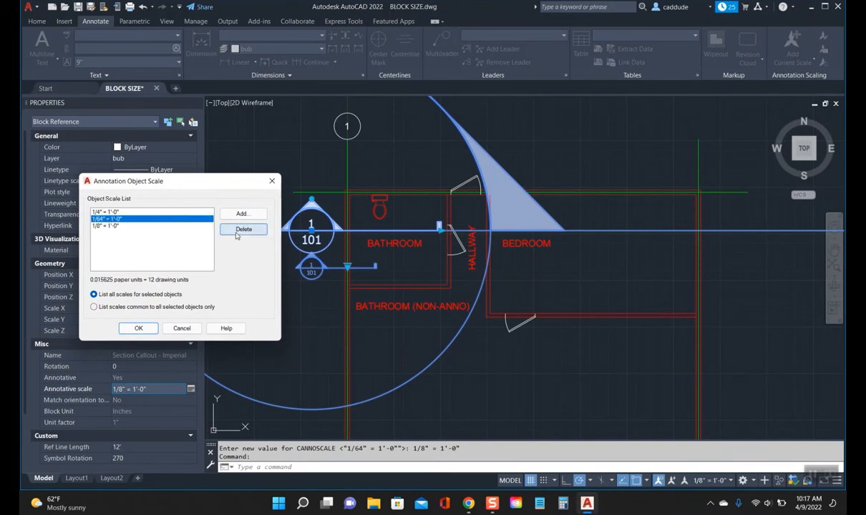
left_click(243, 229)
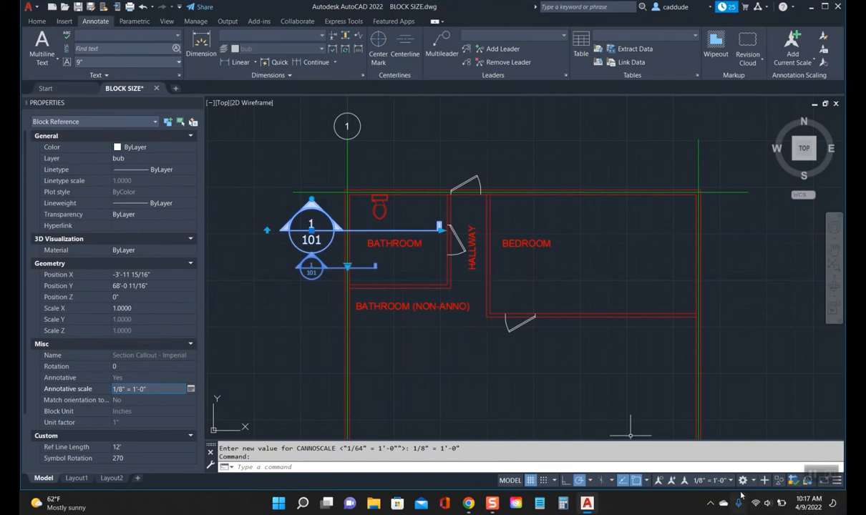
- Set the annotation scale to 1/64" = 1'-0", leaving the room labels oversized
left_click(713, 481)
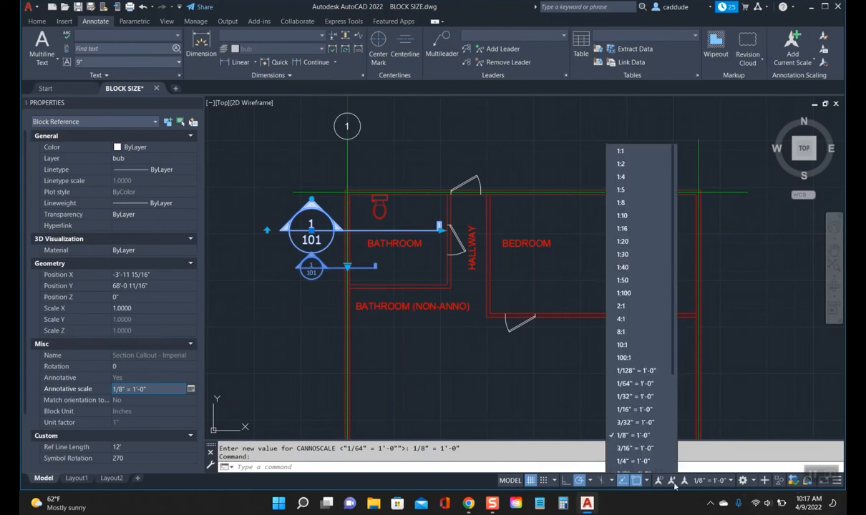
left_click(634, 384)
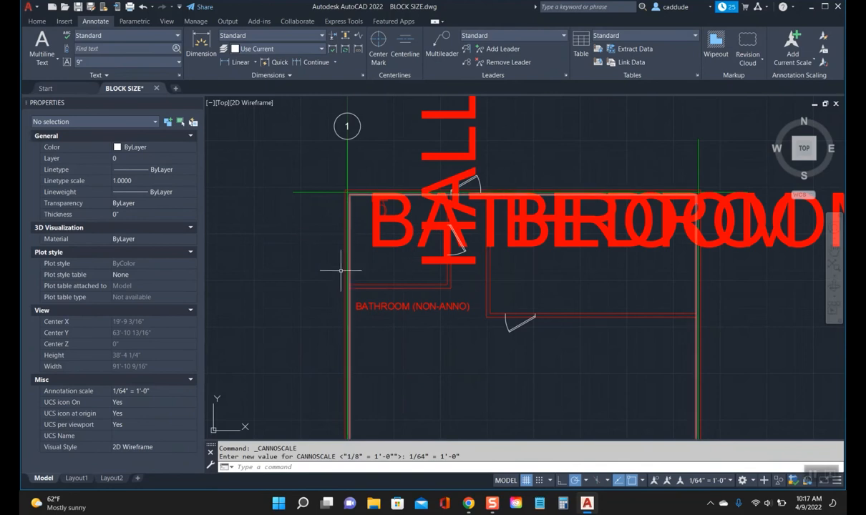
mouse_move(345, 254)
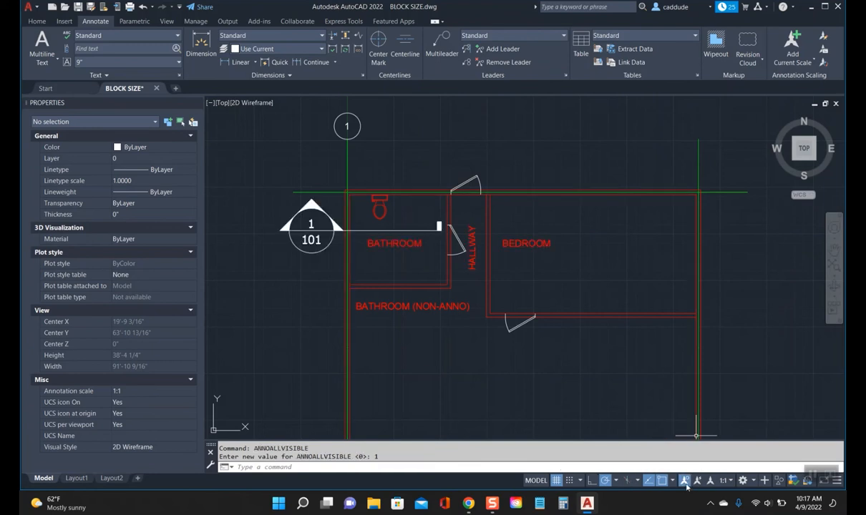
mouse_move(704, 472)
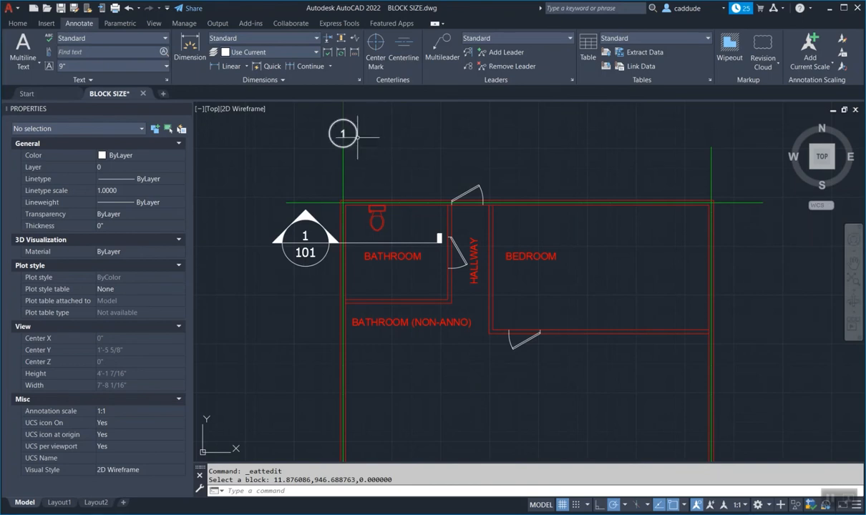
- Edit the bubble block's TEXT attribute to tick Annotative in its text options
left_click(344, 134)
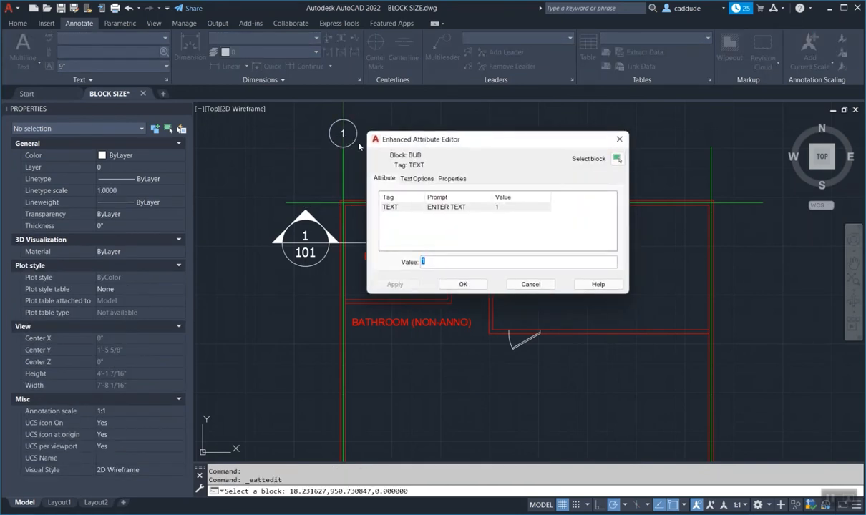
left_click(416, 178)
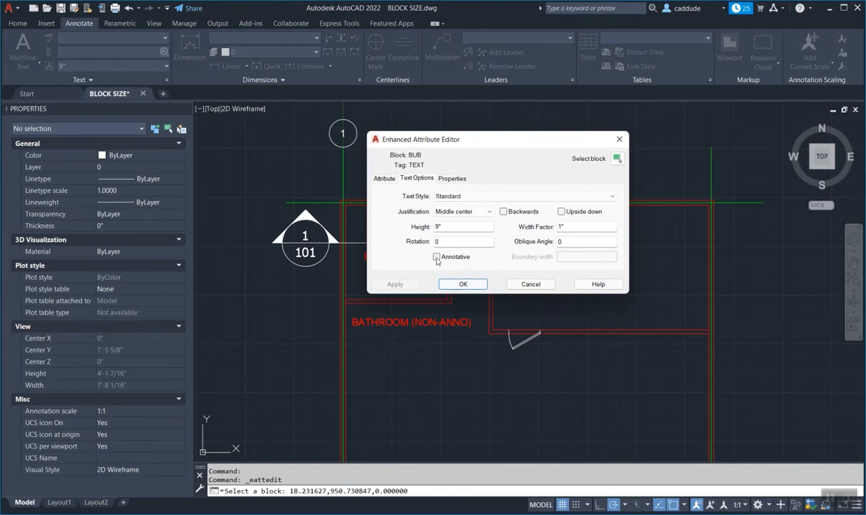
left_click(435, 257)
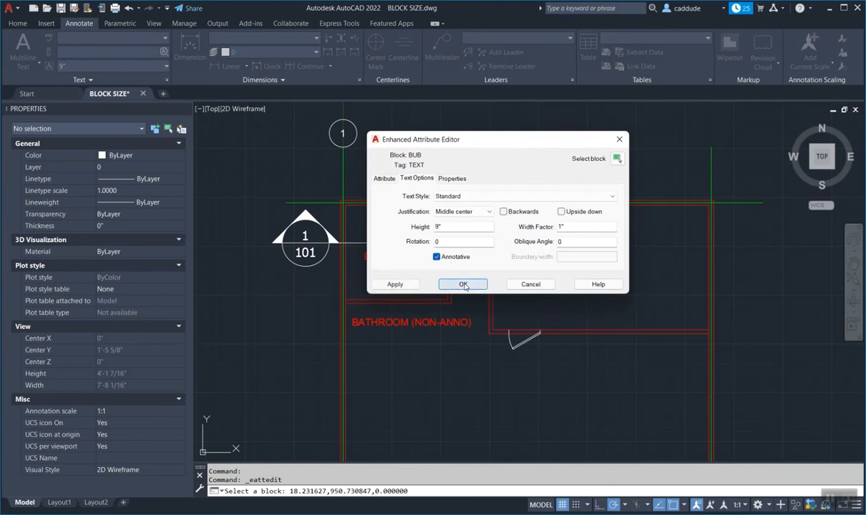
left_click(462, 283)
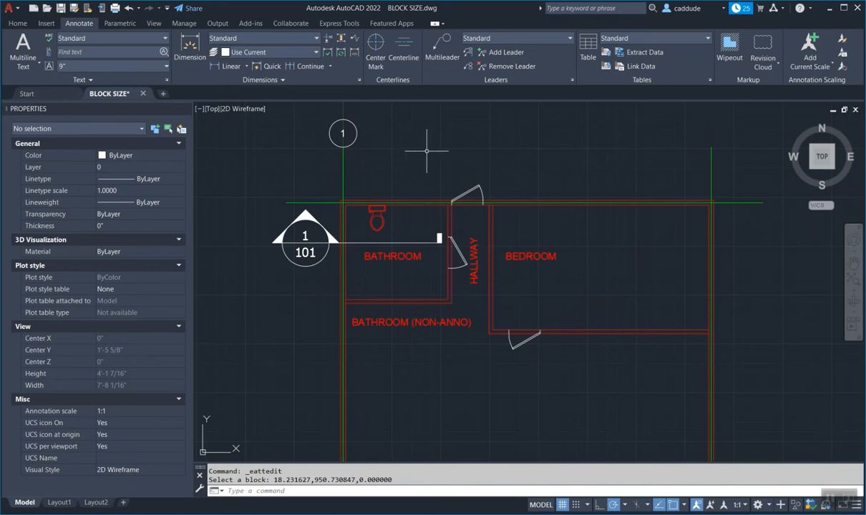
mouse_move(349, 134)
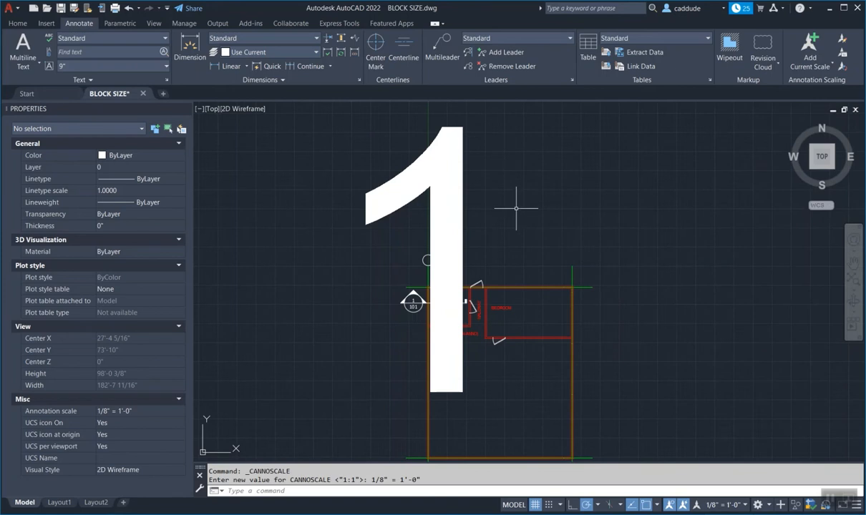
mouse_move(478, 252)
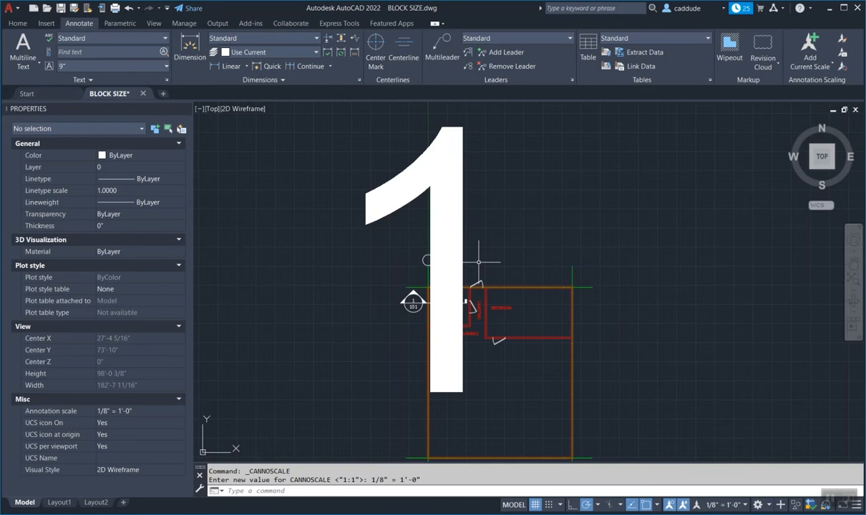
mouse_move(481, 261)
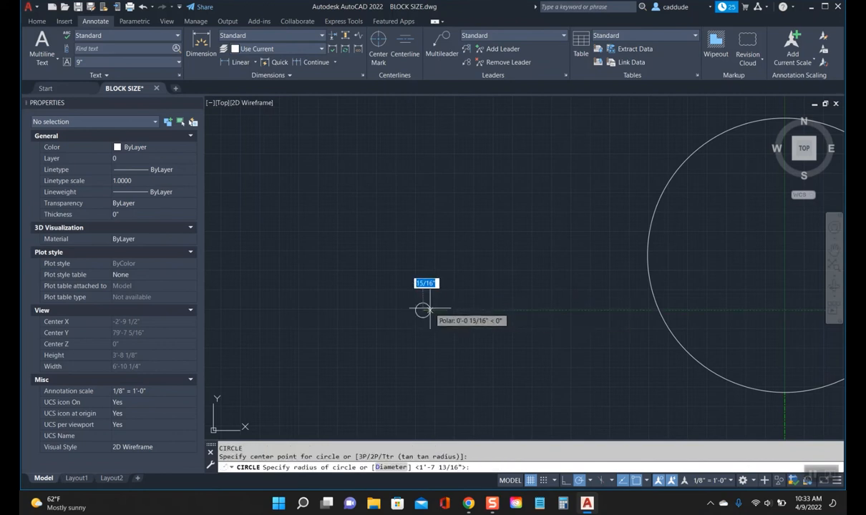
- Define a middle-centred annotative TEXT attribute, height 1/8, inside a diameter-1 circle at 1:1
type("d1")
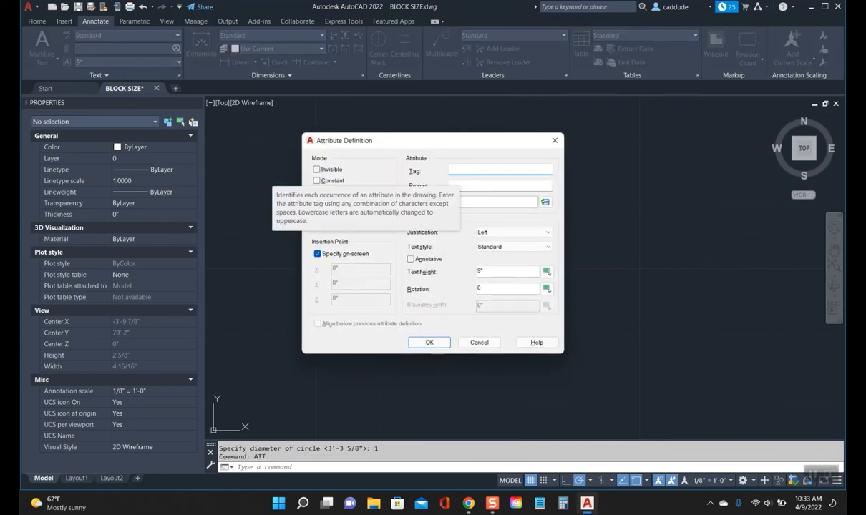
type("enter text")
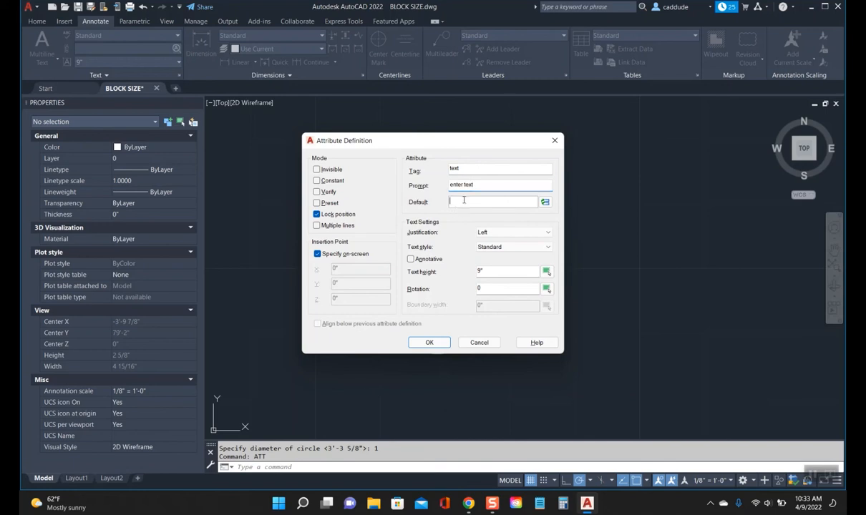
left_click(547, 232)
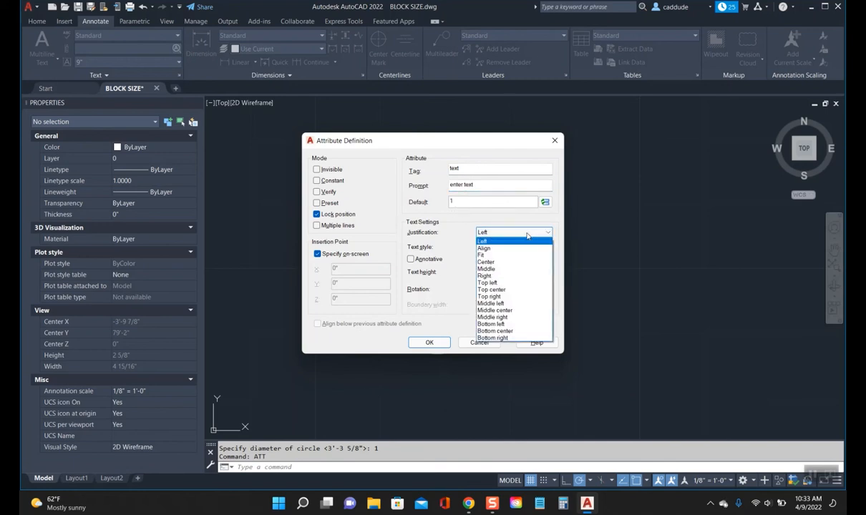
left_click(494, 309)
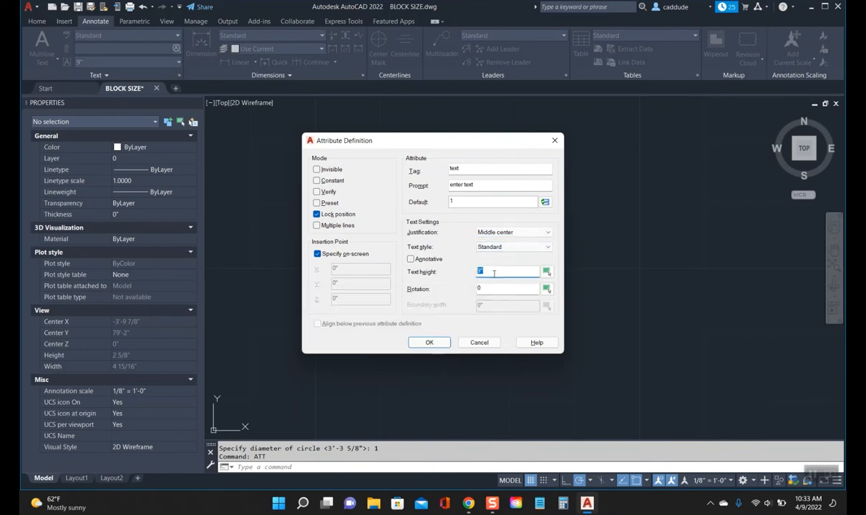
left_click(411, 259)
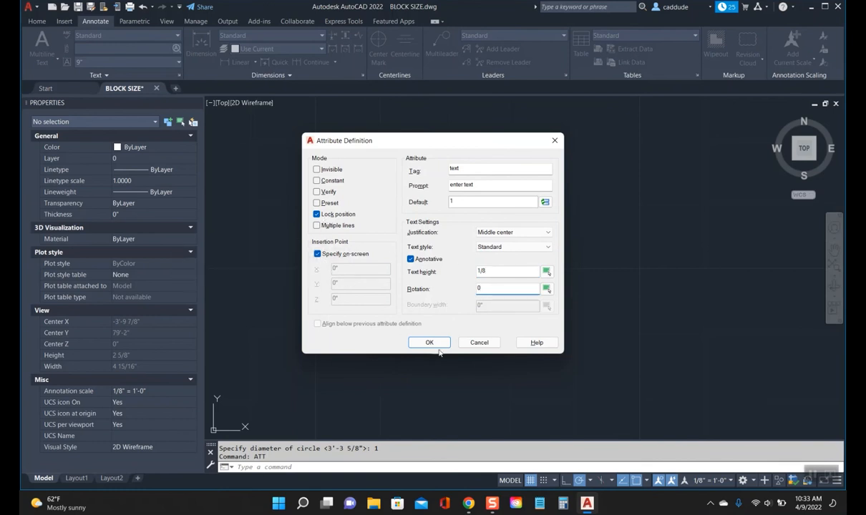
left_click(430, 342)
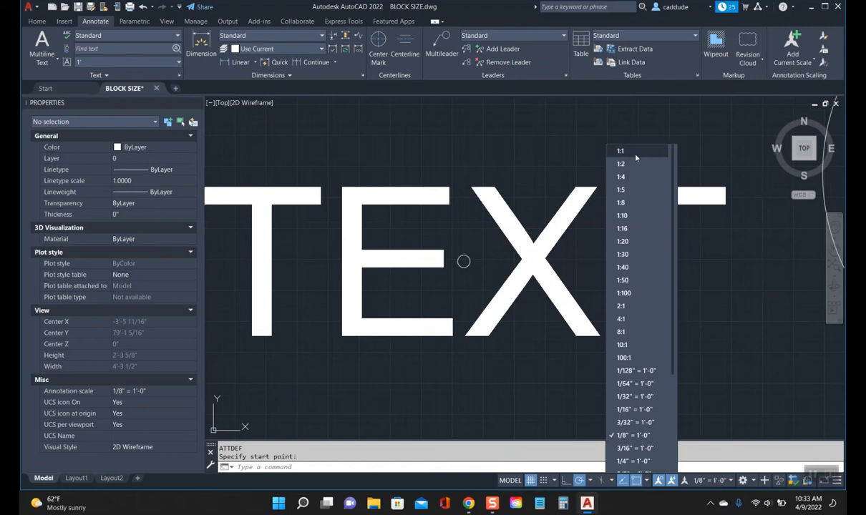
left_click(620, 150)
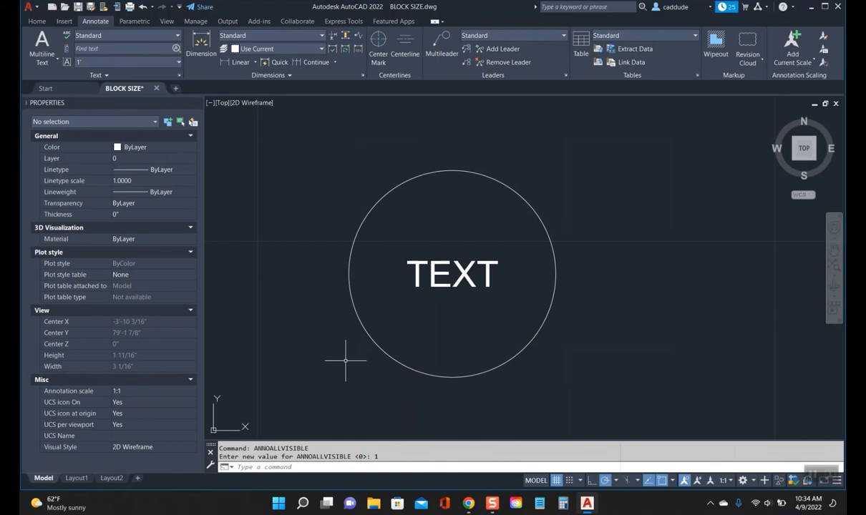
mouse_move(332, 176)
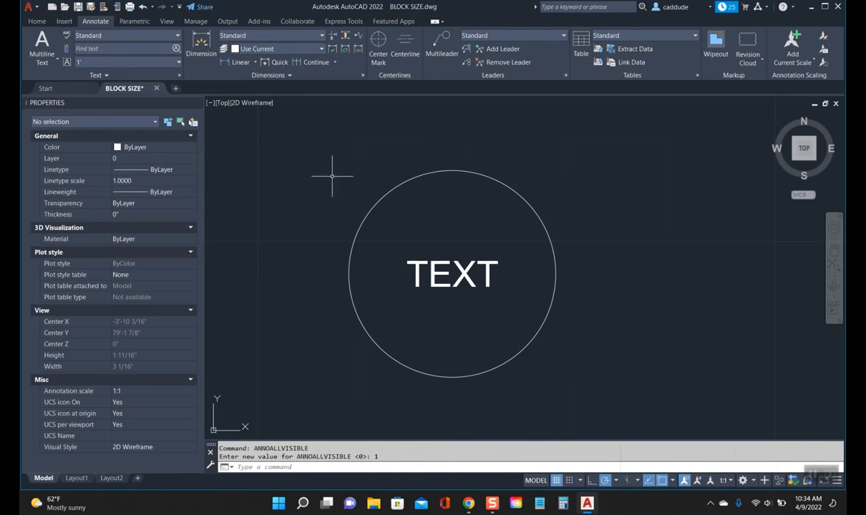
double_click(452, 273)
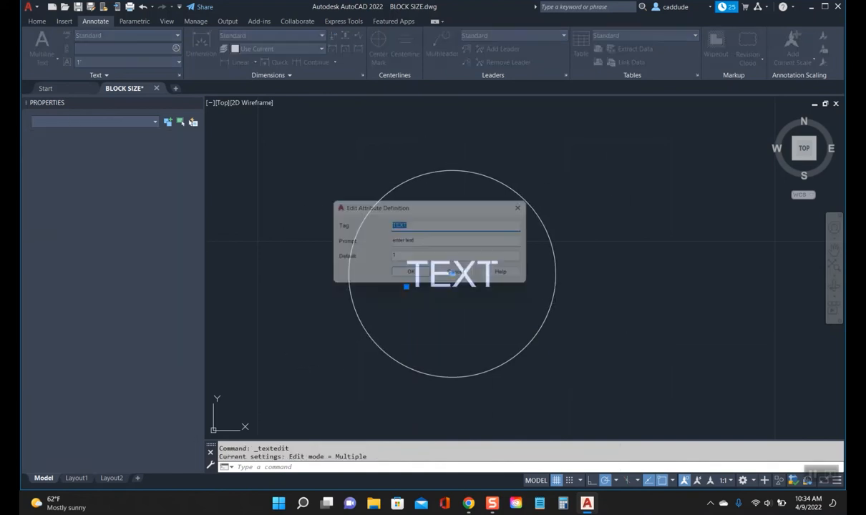
left_click(409, 272)
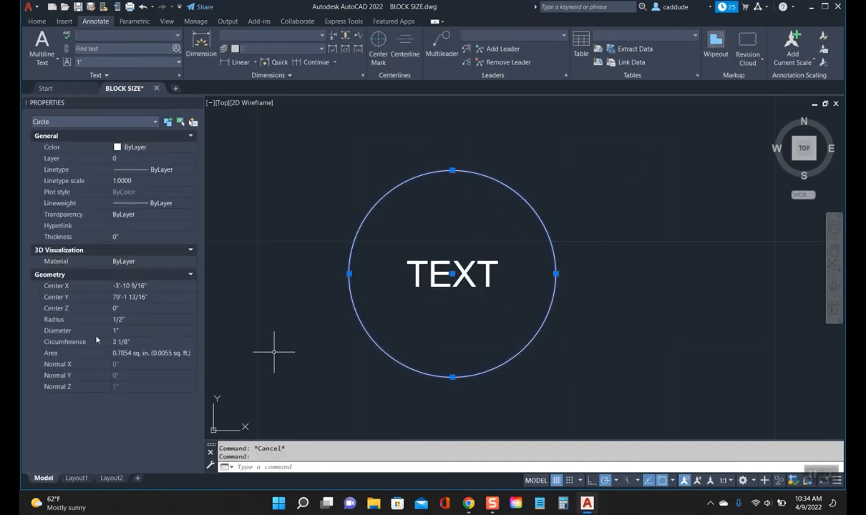
mouse_move(595, 275)
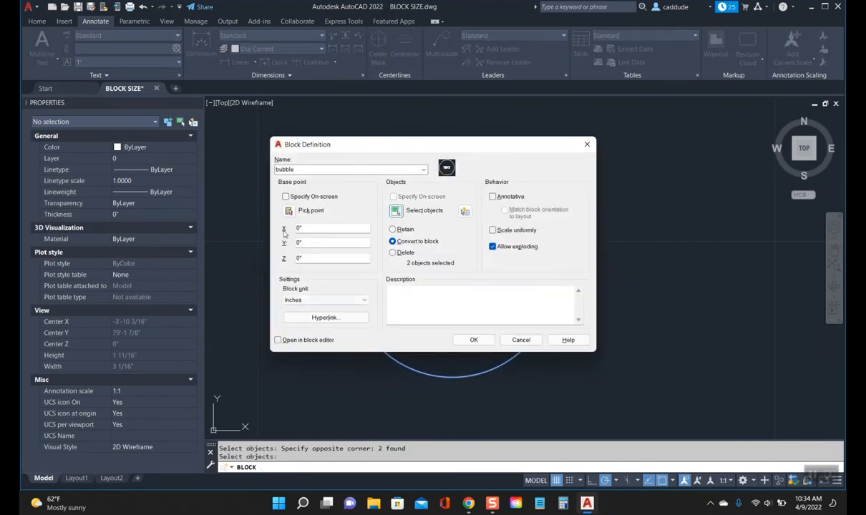
- Create the annotative block 'bubble' from the circle and attribute, showing value 1
left_click(473, 339)
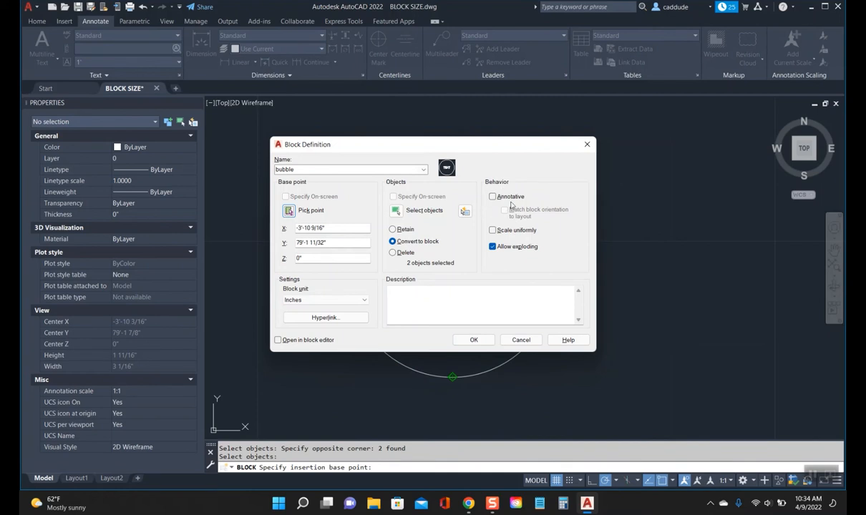
left_click(493, 196)
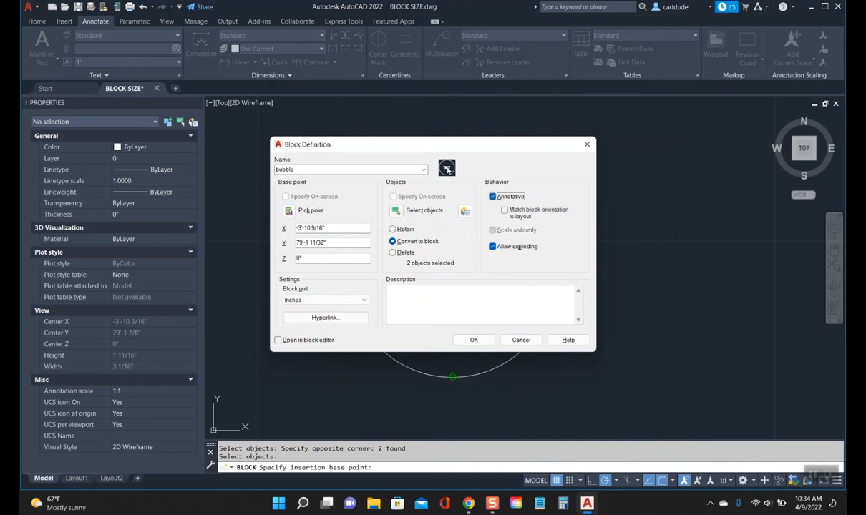
mouse_move(493, 200)
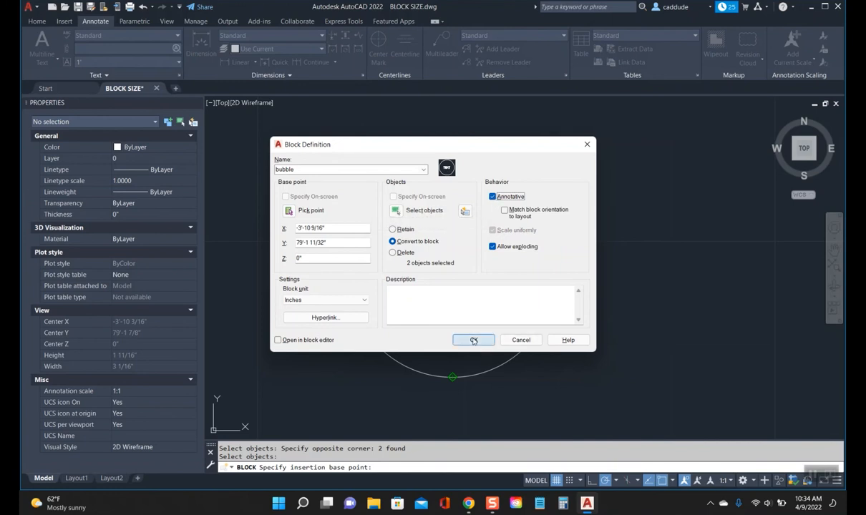
left_click(472, 340)
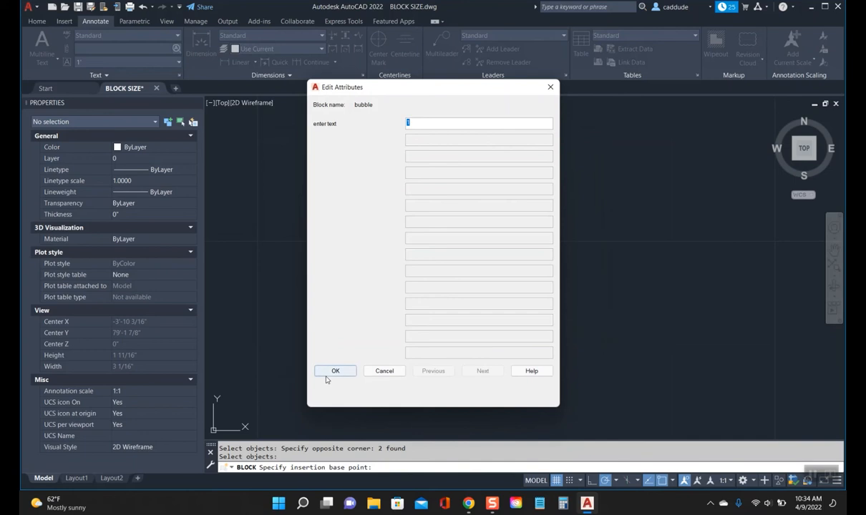
left_click(335, 370)
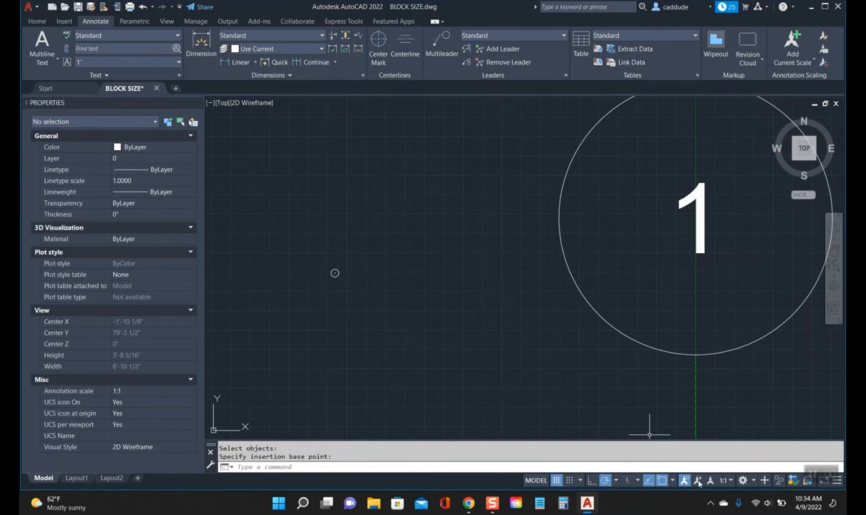
- Set the annotation scale to 1/8" = 1'-0" so the new bubble displays
left_click(724, 480)
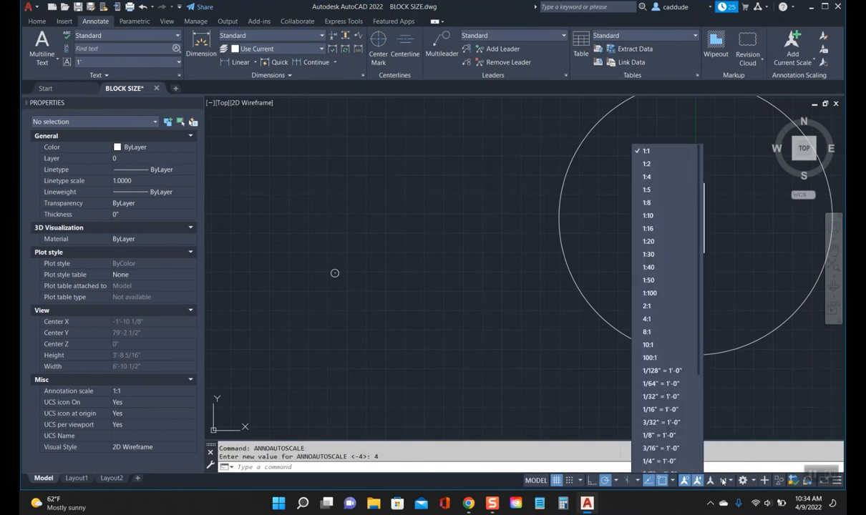
left_click(658, 435)
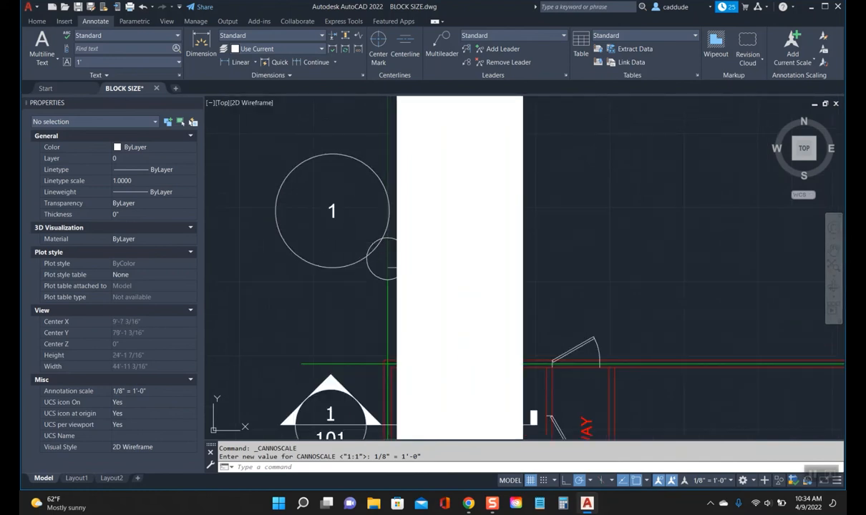
mouse_move(286, 299)
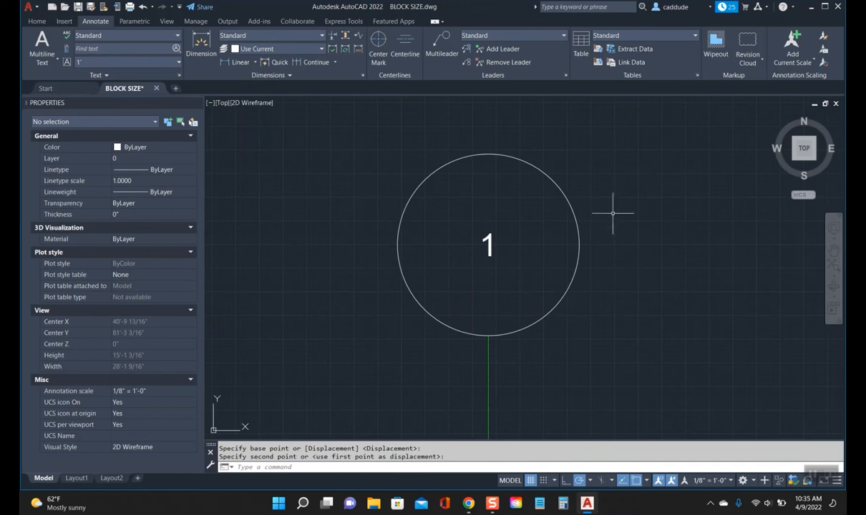
mouse_move(580, 294)
type("BE")
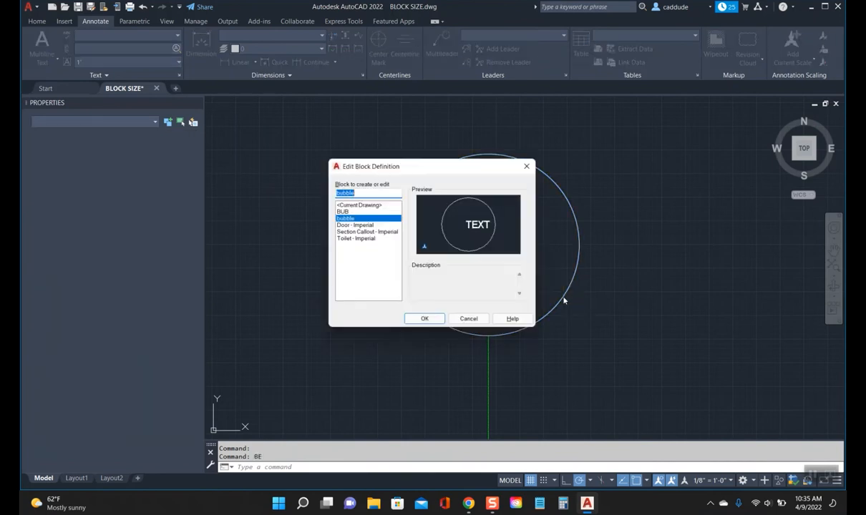
- Open 'bubble' in the block editor and grip-shrink its circle around the TEXT attribute
left_click(423, 318)
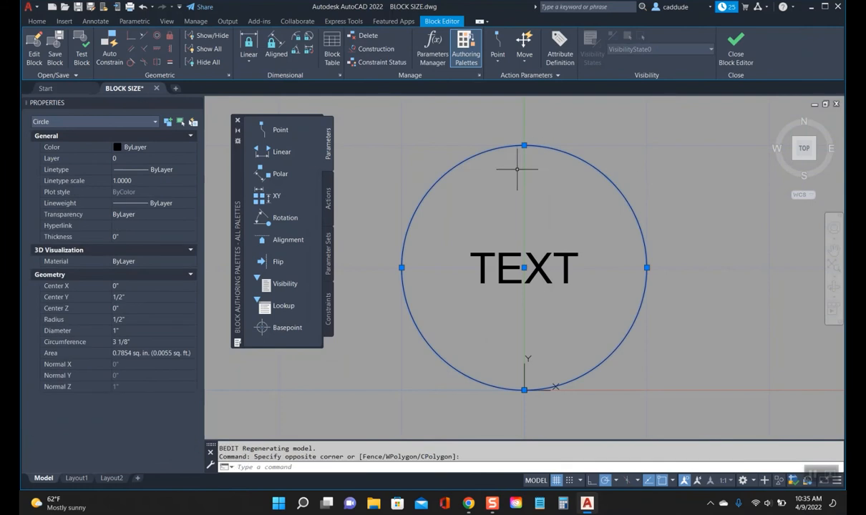
mouse_move(561, 179)
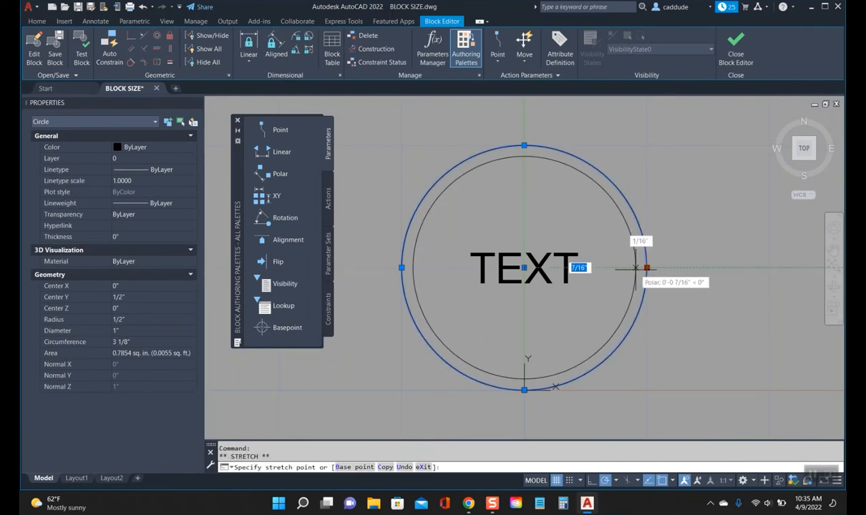
key("Escape")
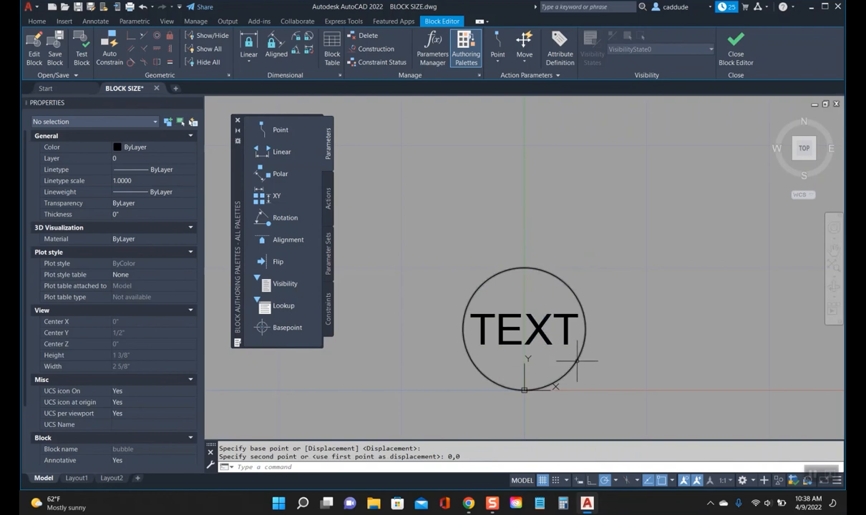
mouse_move(629, 412)
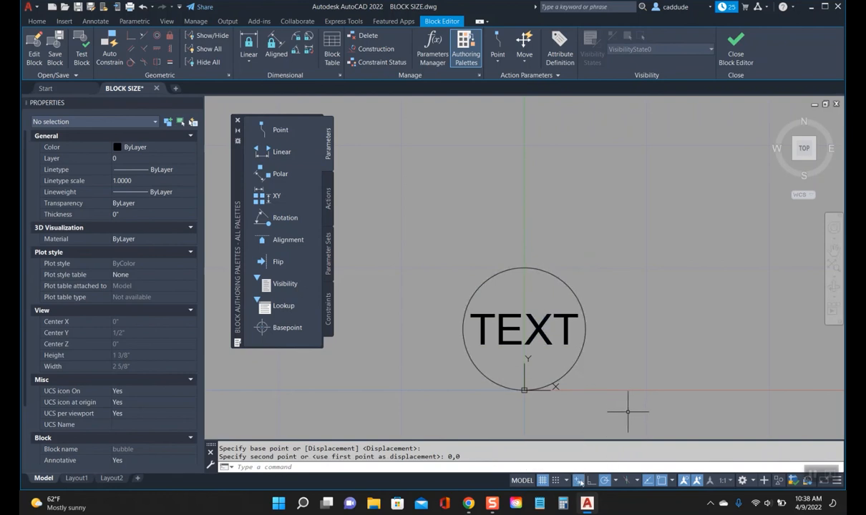
mouse_move(604, 395)
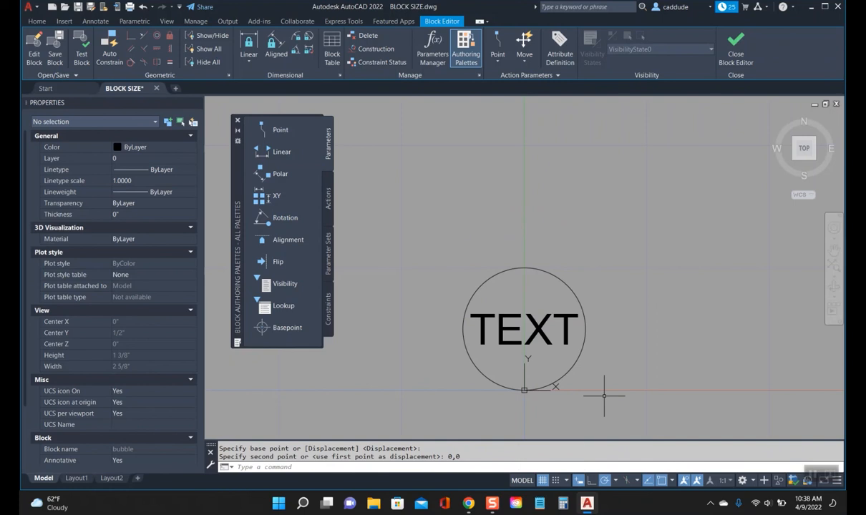
mouse_move(523, 360)
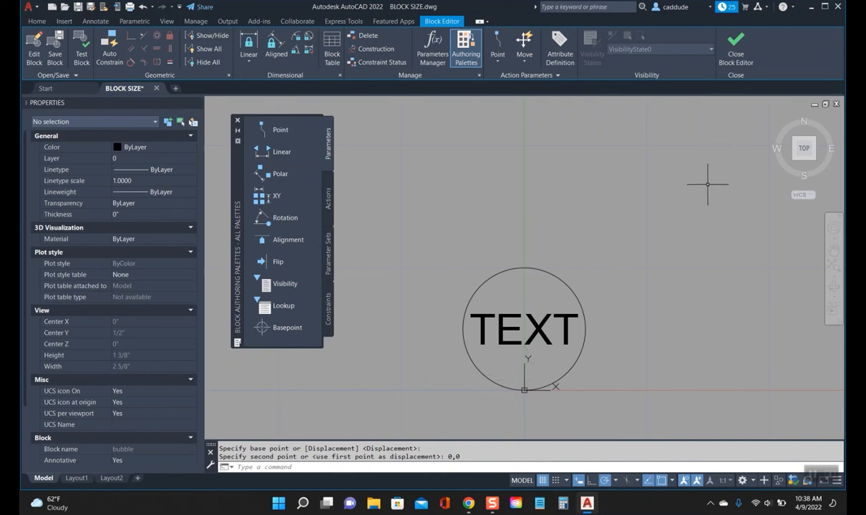
- Close the block editor, saving the changes to the bubble block
left_click(735, 43)
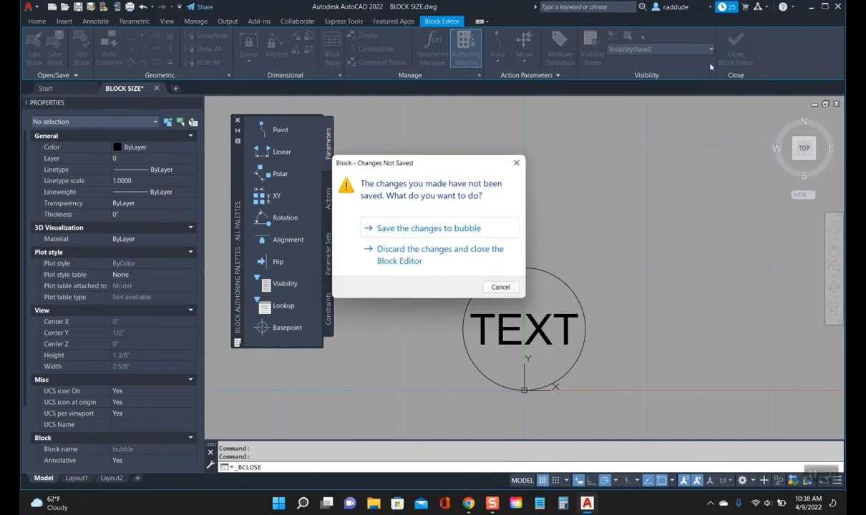
left_click(441, 255)
type("BATTMAN")
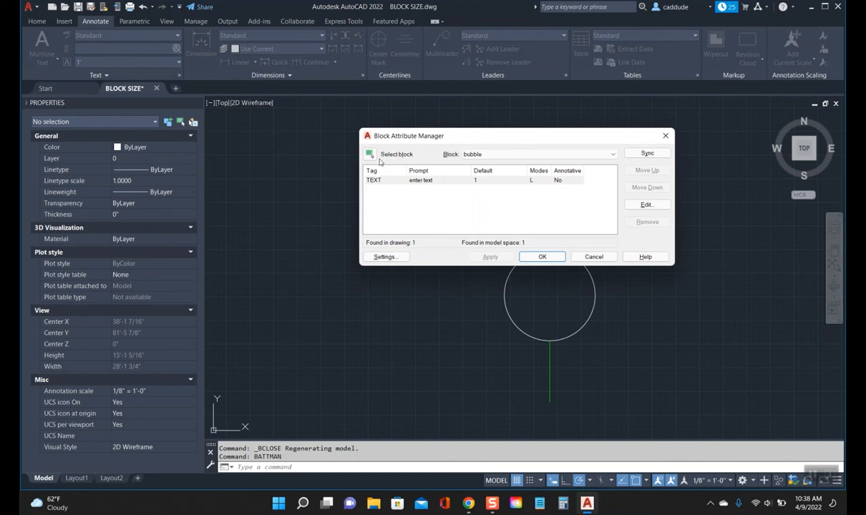
- Sync the TEXT attribute via BATTMAN so the placed bubble shows 1 in the smaller circle
left_click(421, 180)
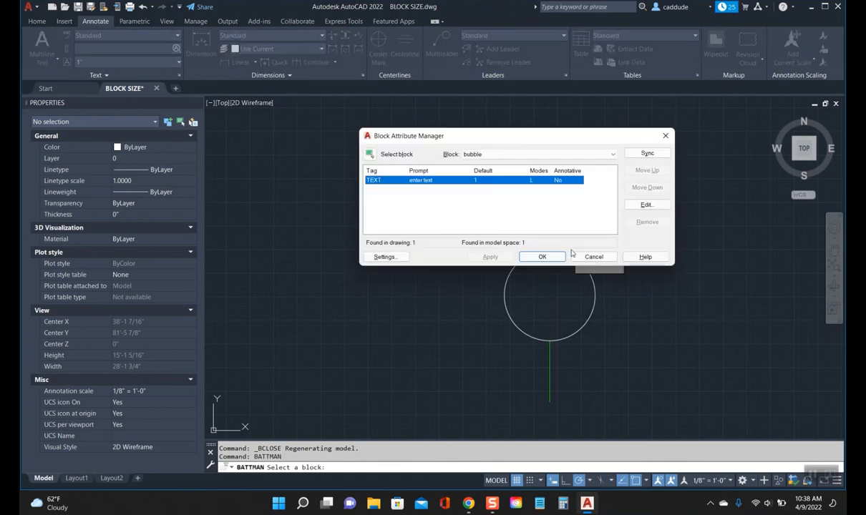
left_click(541, 256)
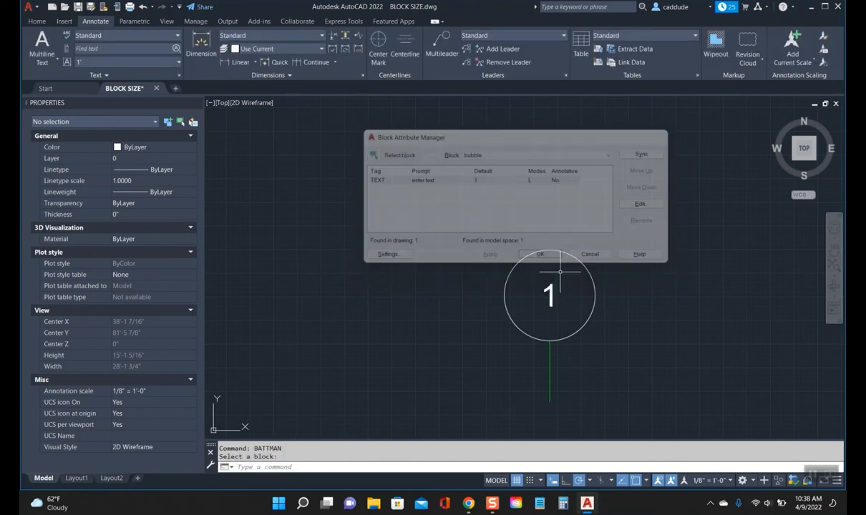
left_click(539, 255)
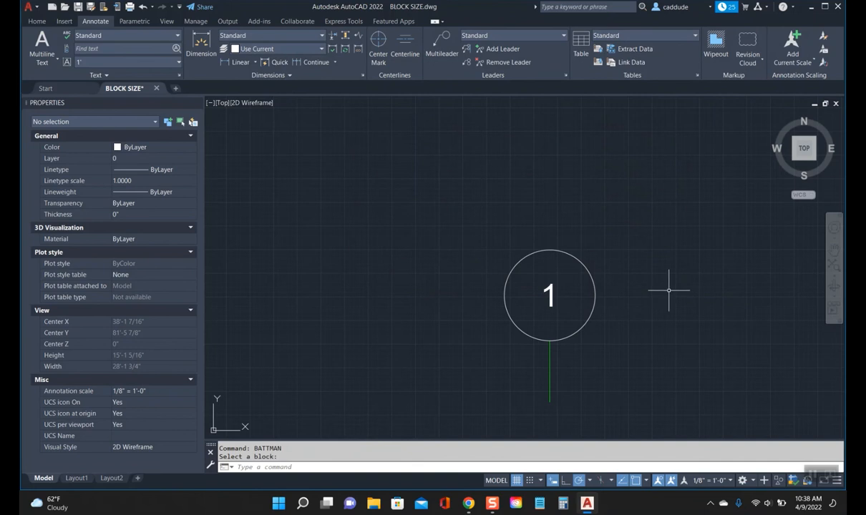
mouse_move(612, 278)
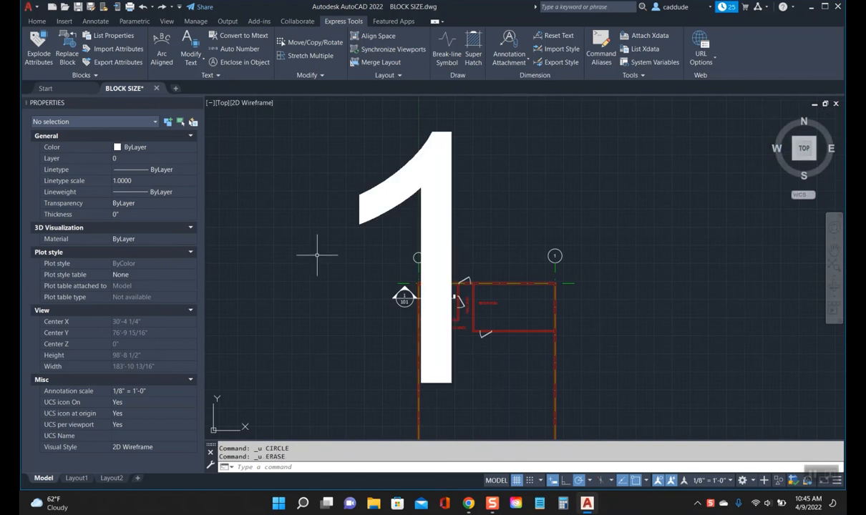
mouse_move(742, 318)
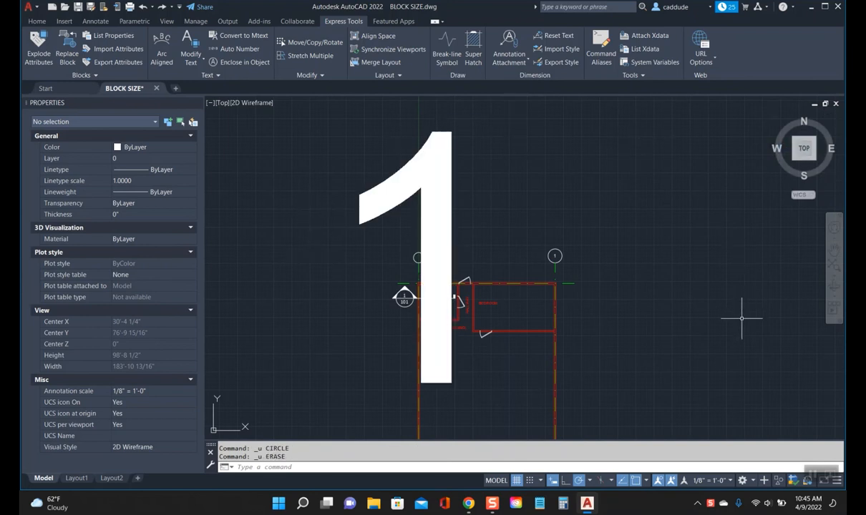
mouse_move(513, 218)
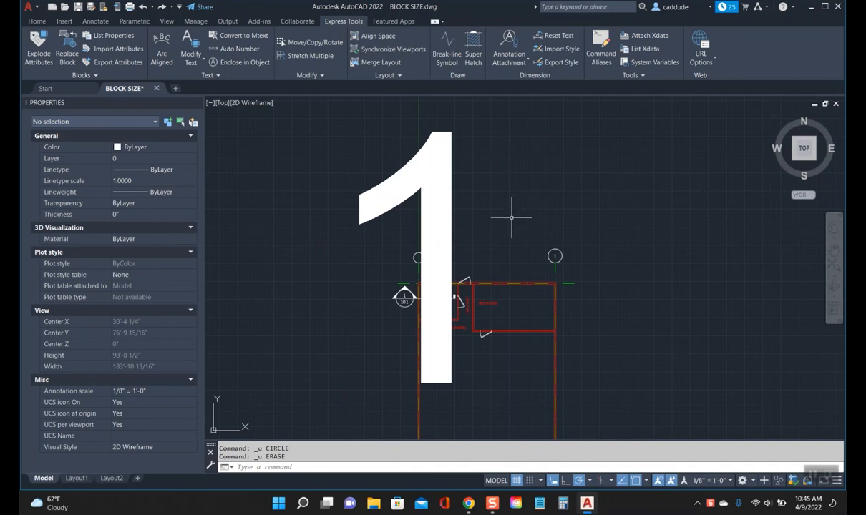
mouse_move(369, 249)
type("blockreplace")
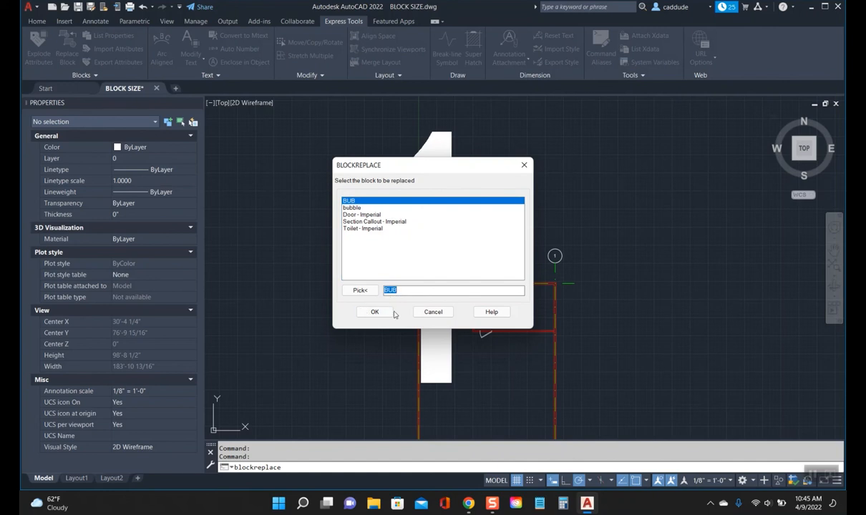
- Swap BUB for the bubble block and accept purging the unreferenced items
left_click(352, 207)
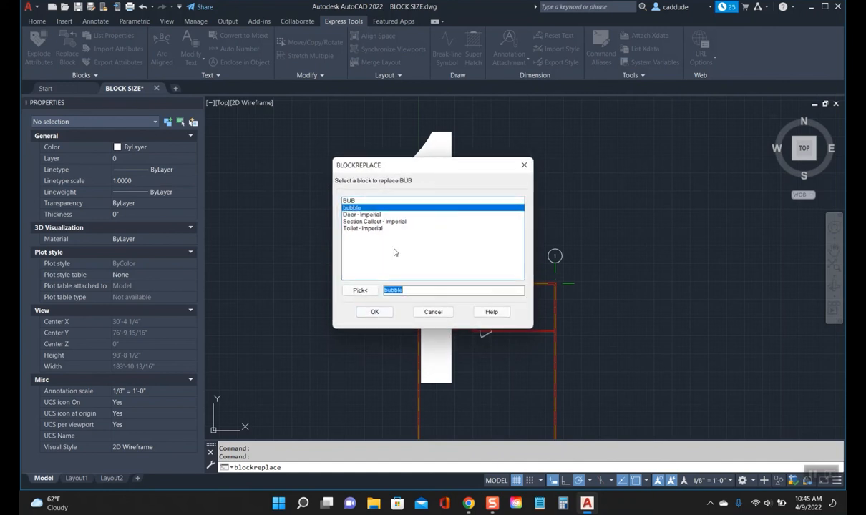
mouse_move(556, 241)
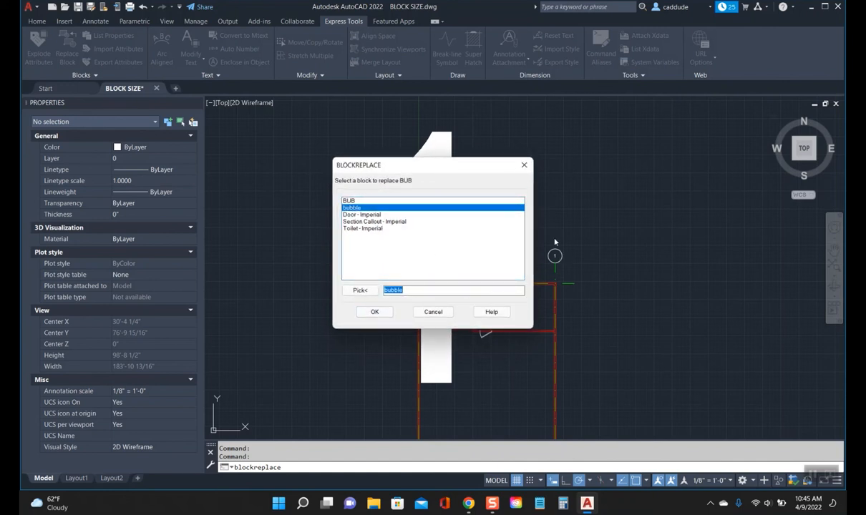
left_click(373, 312)
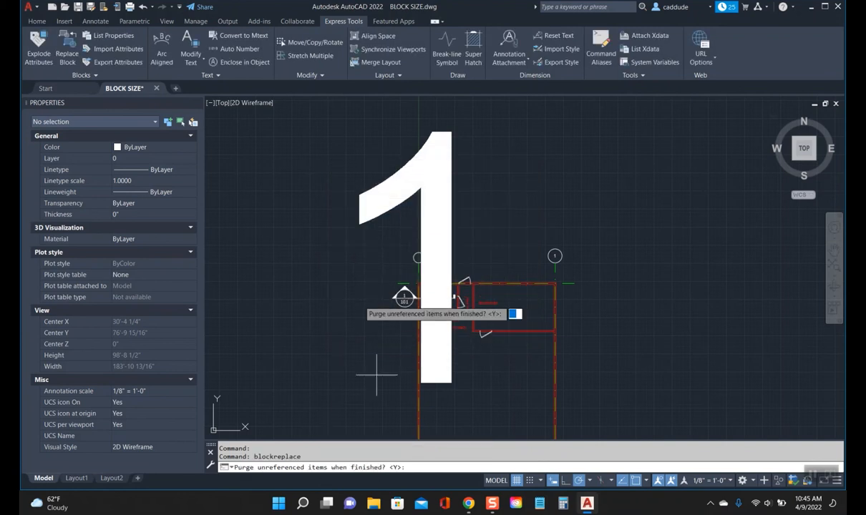
key("enter")
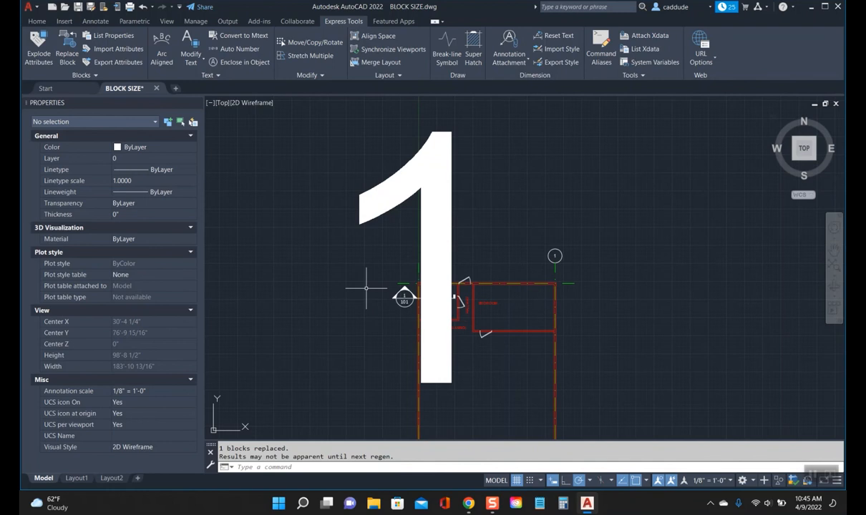
mouse_move(530, 223)
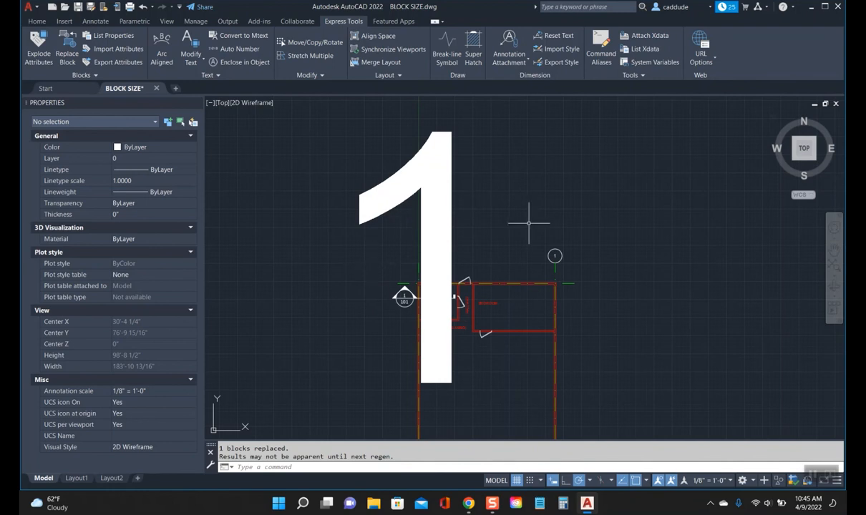
- In the Enhanced Attribute Editor's Text Options, set the bubble attribute height to 1
right_click(417, 254)
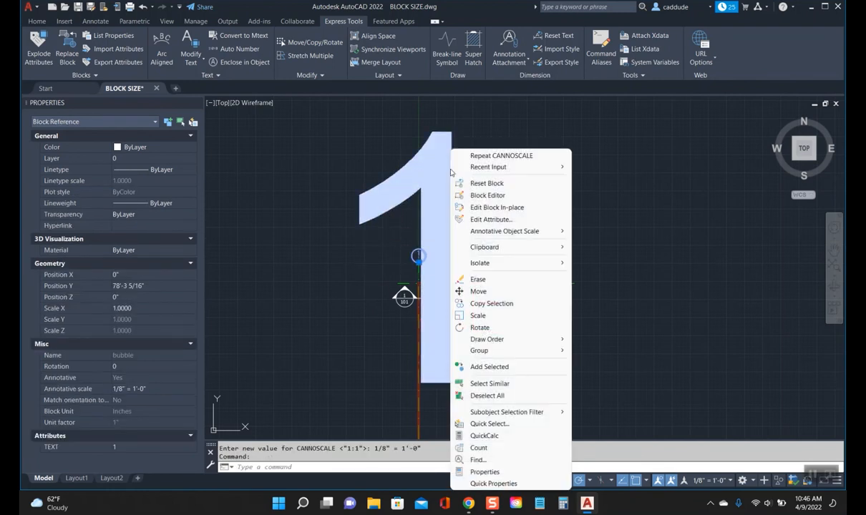
mouse_move(497, 206)
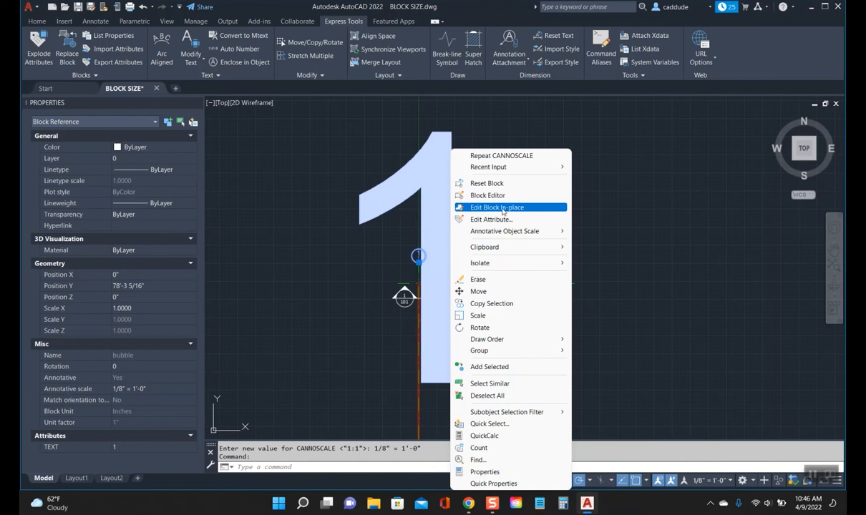
left_click(489, 219)
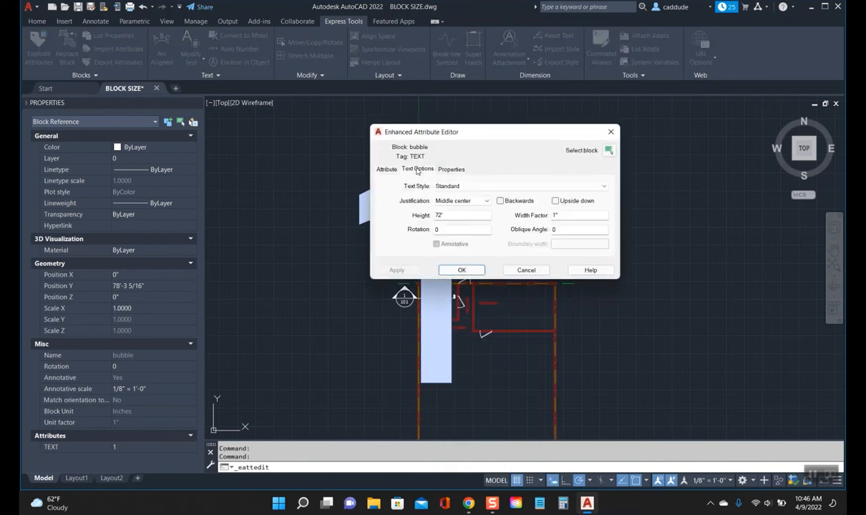
left_click(461, 215)
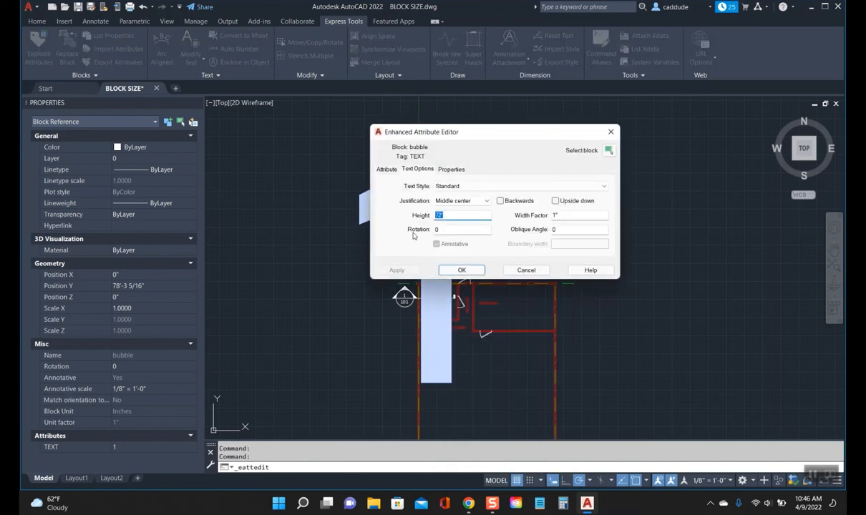
type("1")
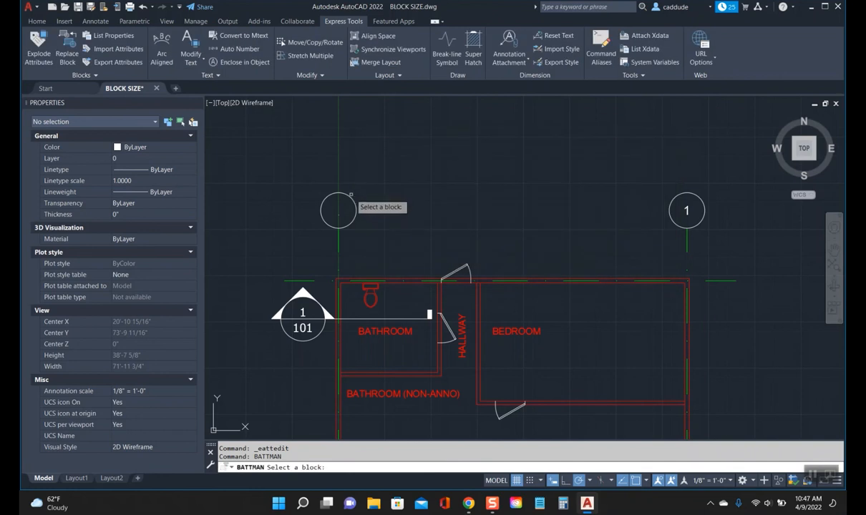
- Sync the bubble block's attributes via BATTMAN, then set the right-hand bubble's number to 2
left_click(338, 211)
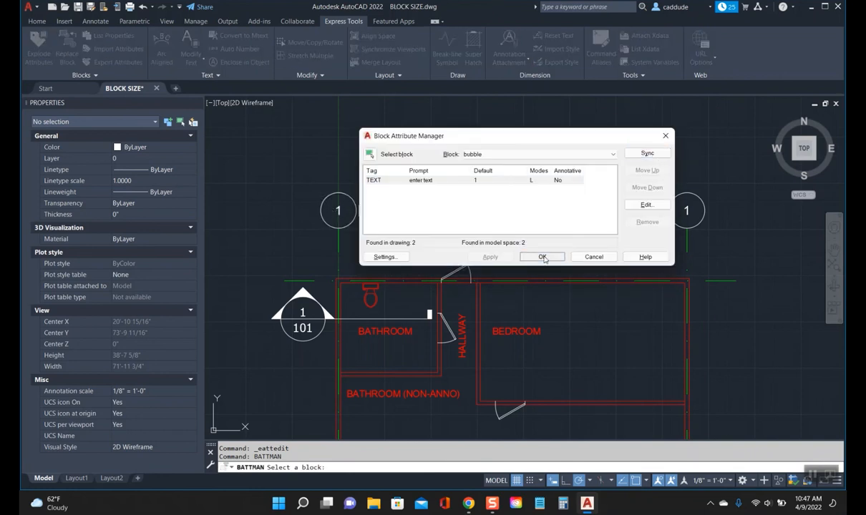
left_click(540, 258)
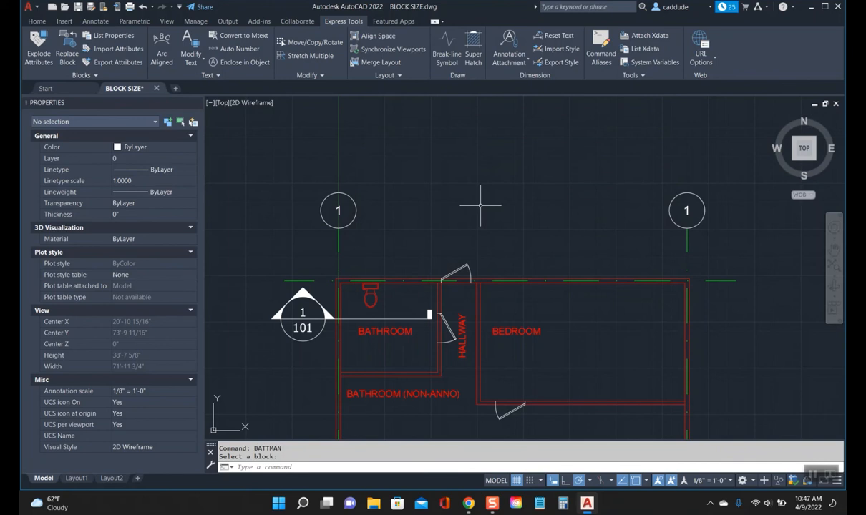
left_click(687, 210)
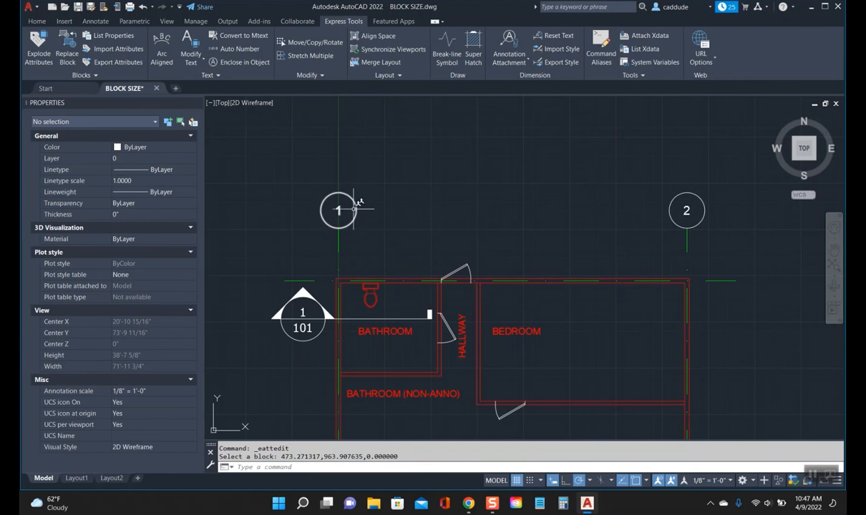
mouse_move(340, 207)
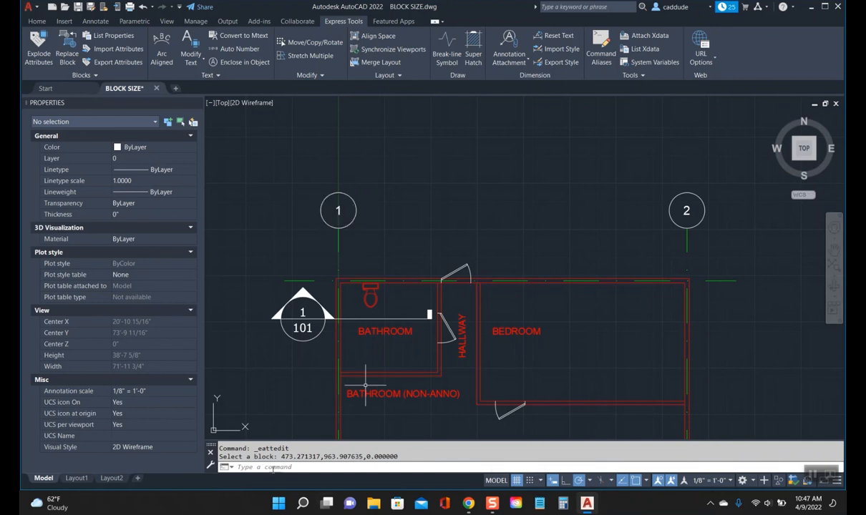
- On Layout1, activate the right viewport and set its annotation scale to 1/4" = 1'-0"
left_click(76, 478)
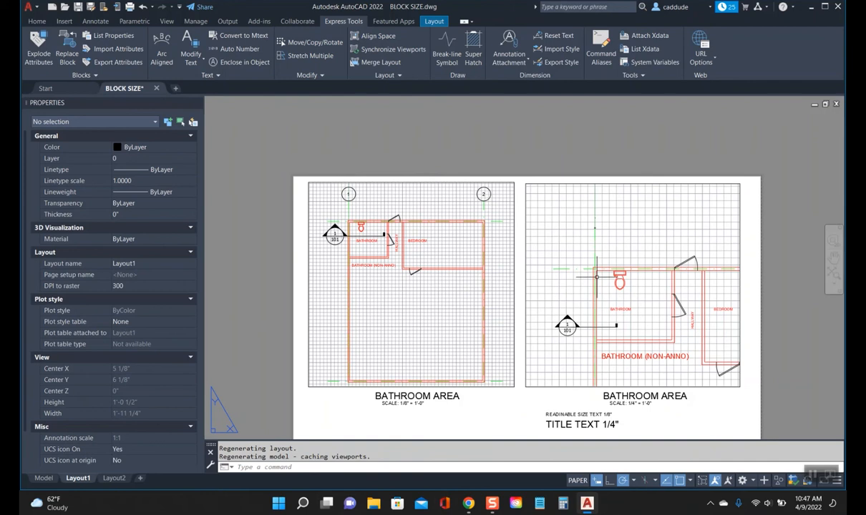
double_click(412, 286)
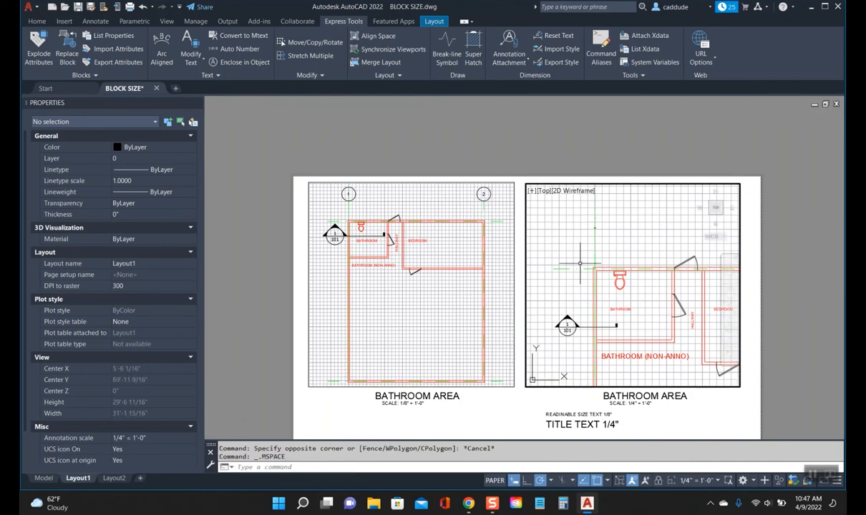
left_click(645, 481)
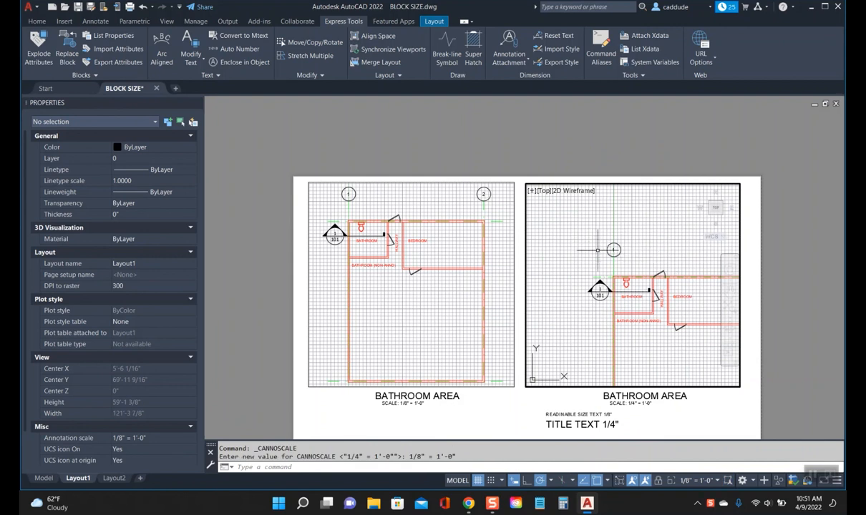
left_click(699, 480)
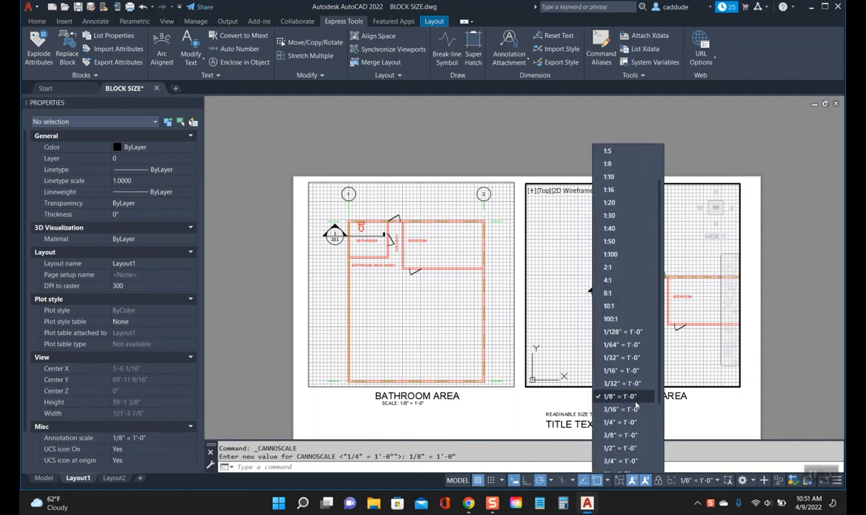
left_click(618, 422)
type("BATTMAN")
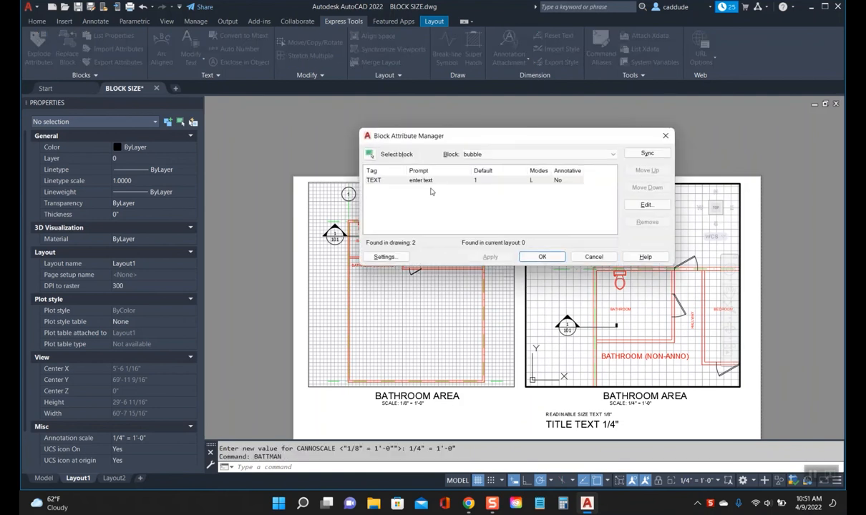
- Dismiss the Block Attribute Manager with OK, leaving the layout in paper space
left_click(391, 154)
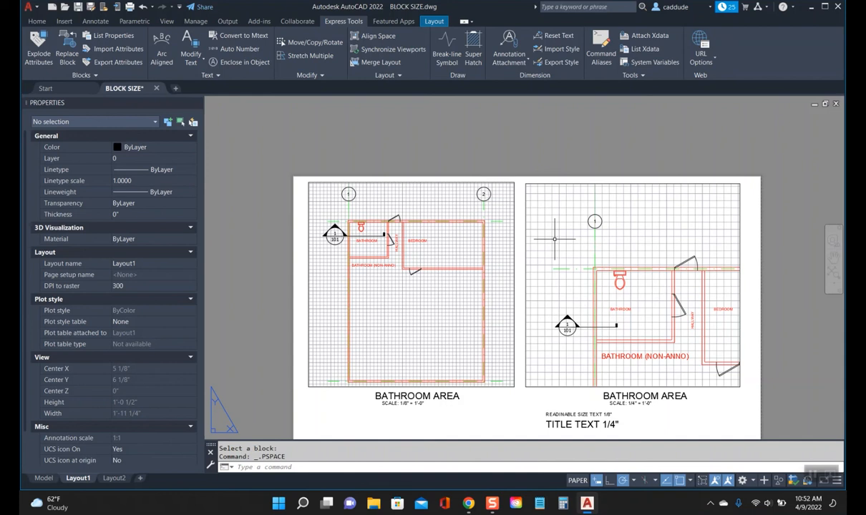
mouse_move(594, 222)
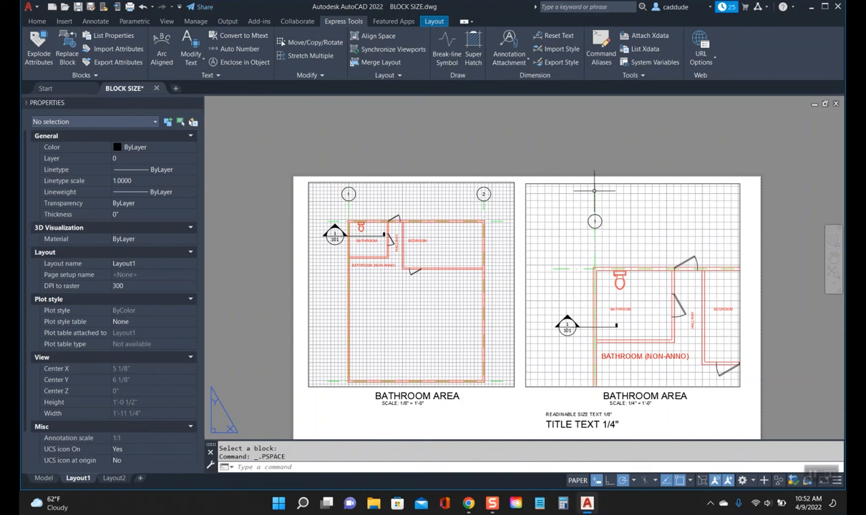
mouse_move(646, 238)
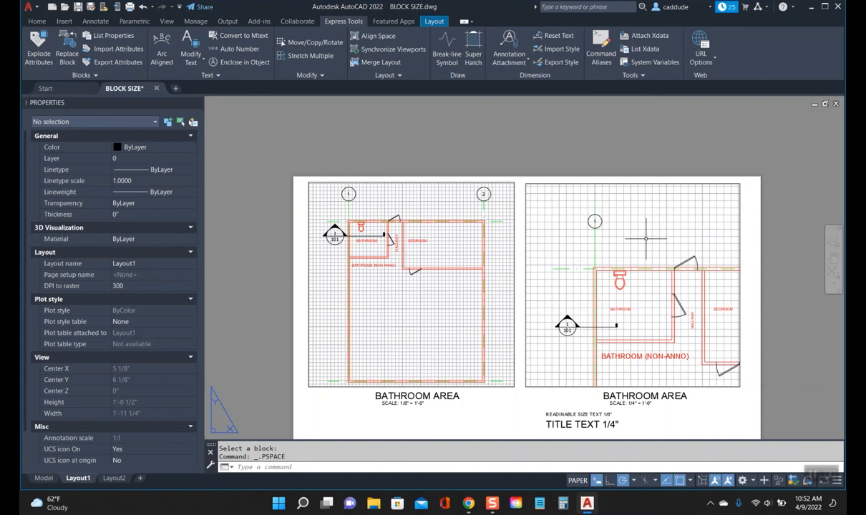
mouse_move(592, 263)
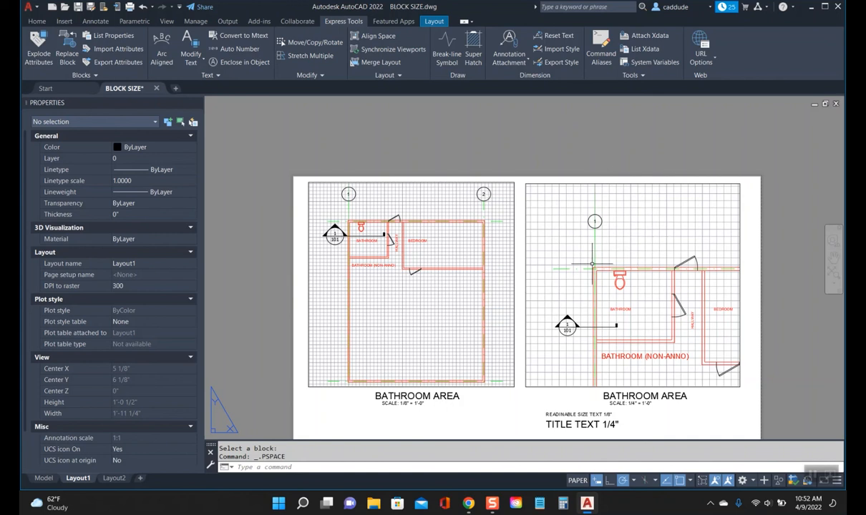
type("batman")
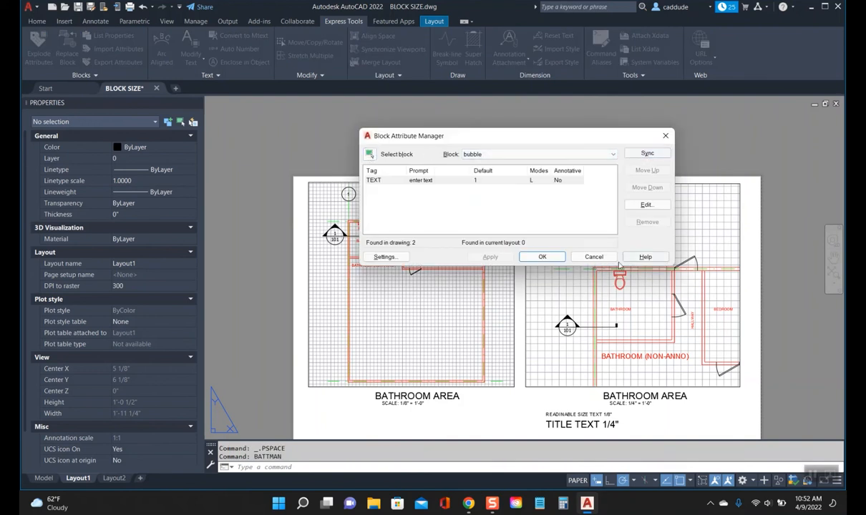
left_click(541, 256)
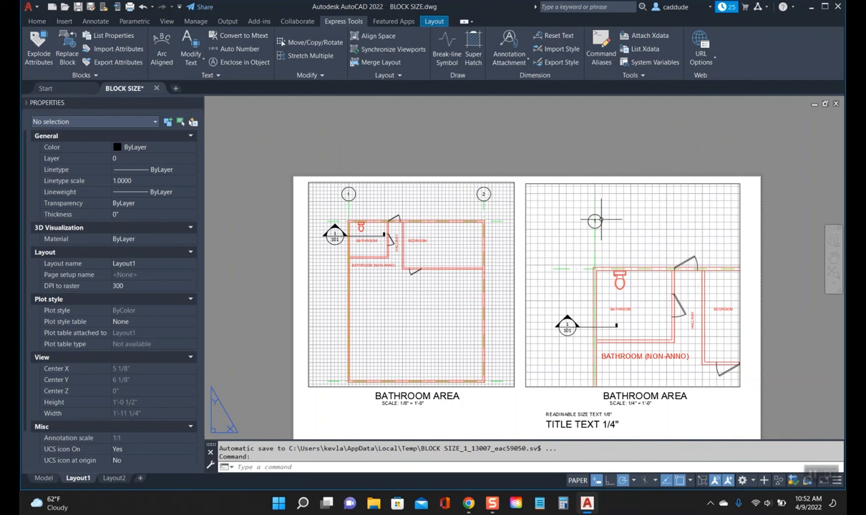
mouse_move(607, 226)
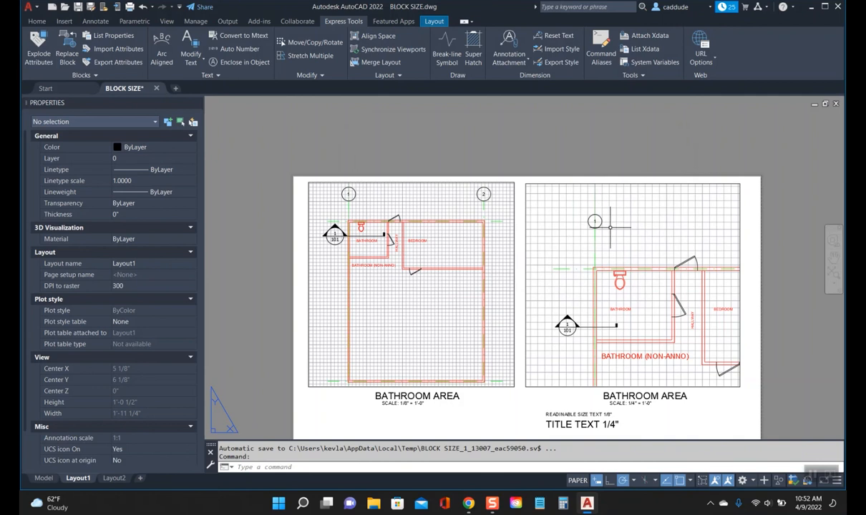
mouse_move(613, 226)
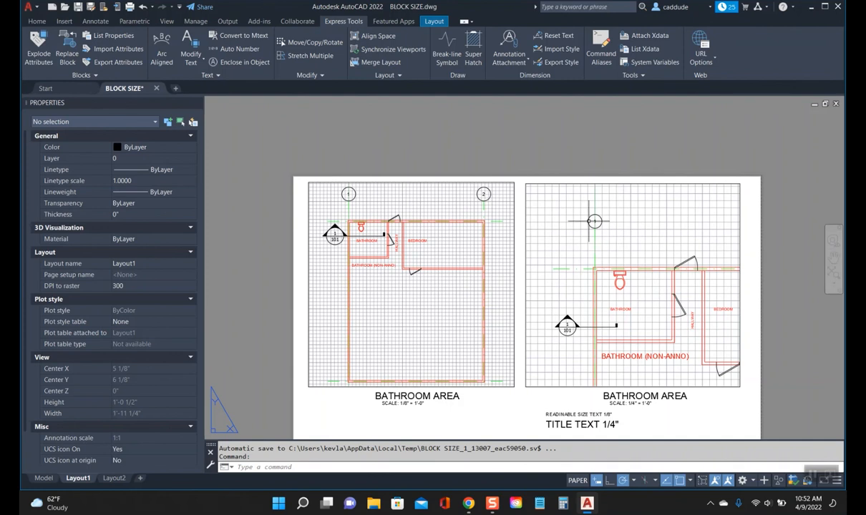
mouse_move(571, 247)
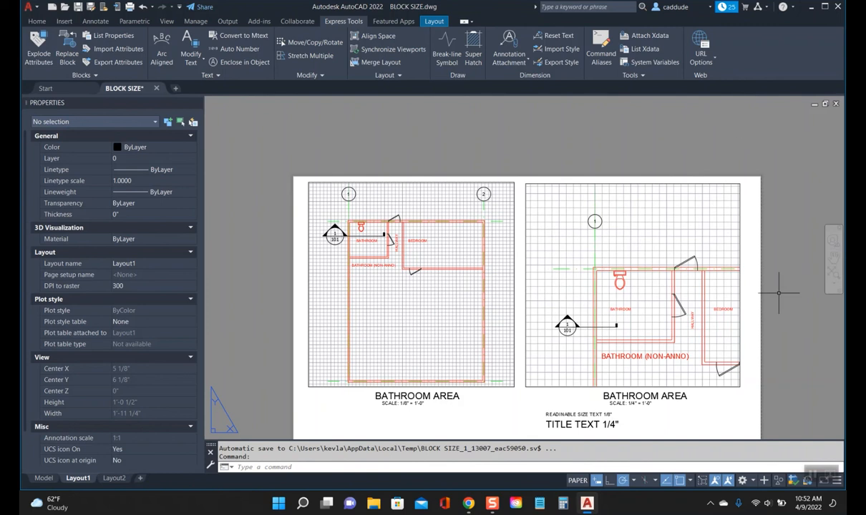
mouse_move(467, 204)
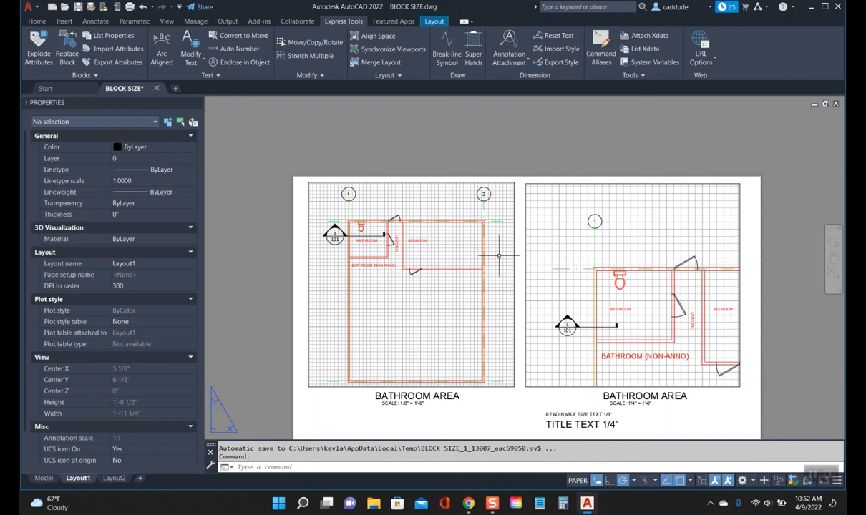
mouse_move(506, 224)
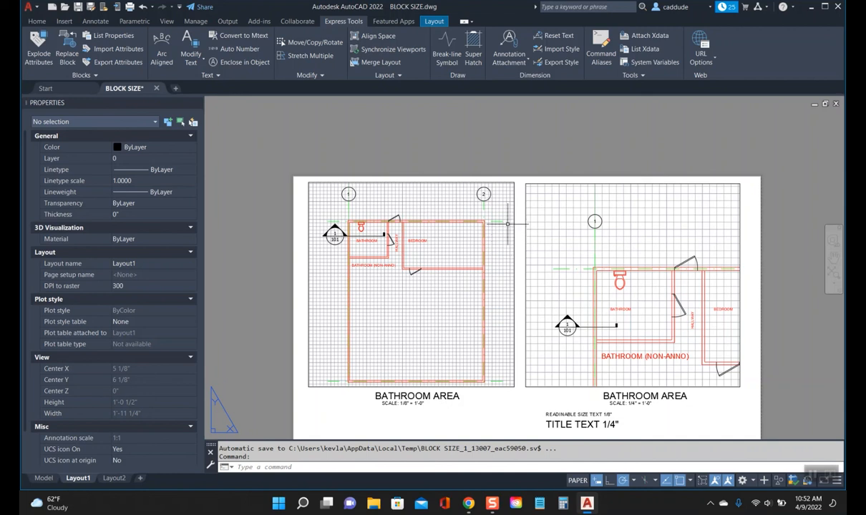
mouse_move(423, 206)
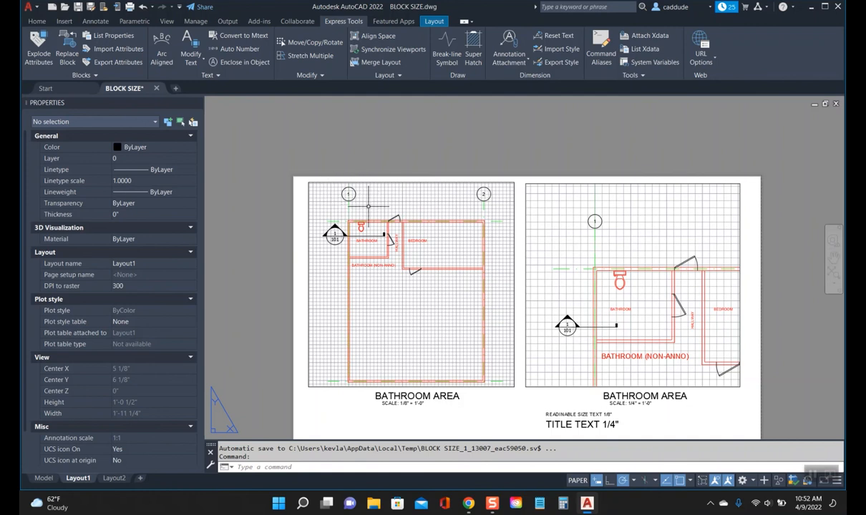
mouse_move(349, 193)
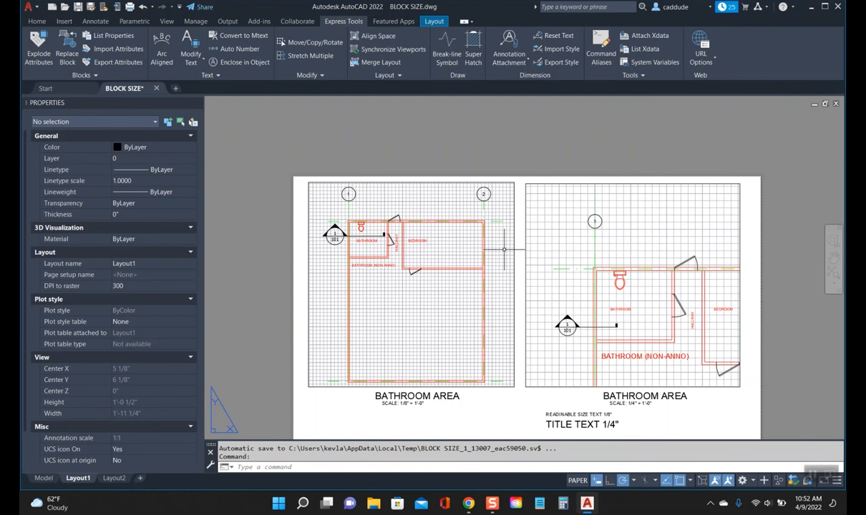
mouse_move(617, 209)
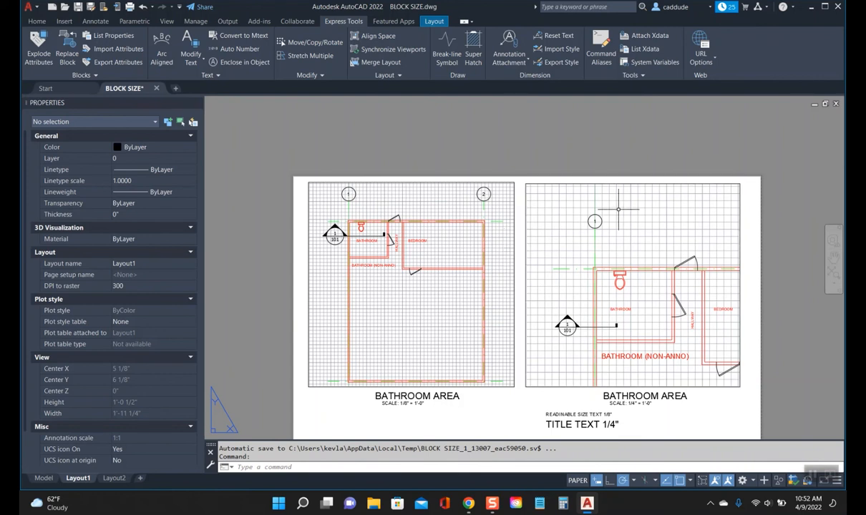
mouse_move(536, 158)
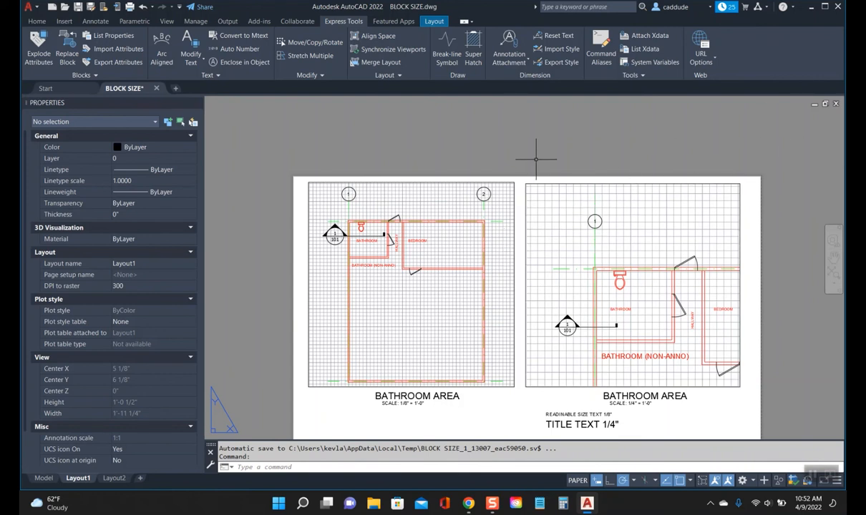
mouse_move(636, 237)
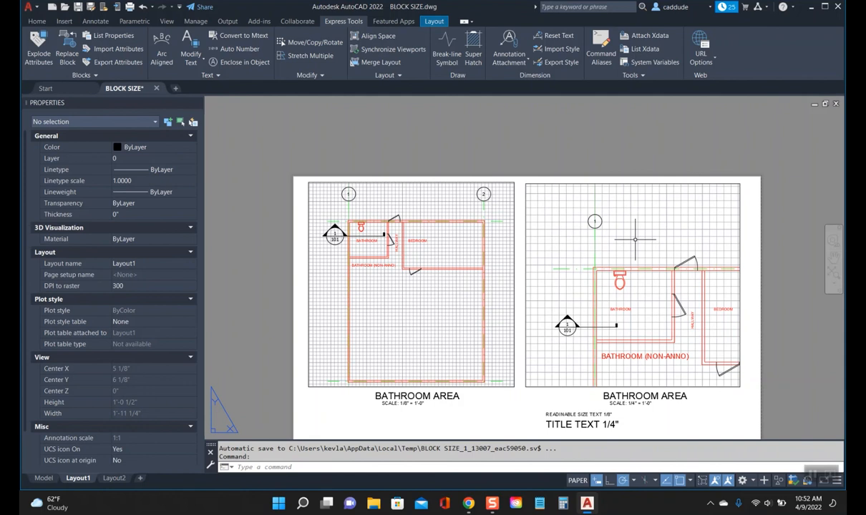